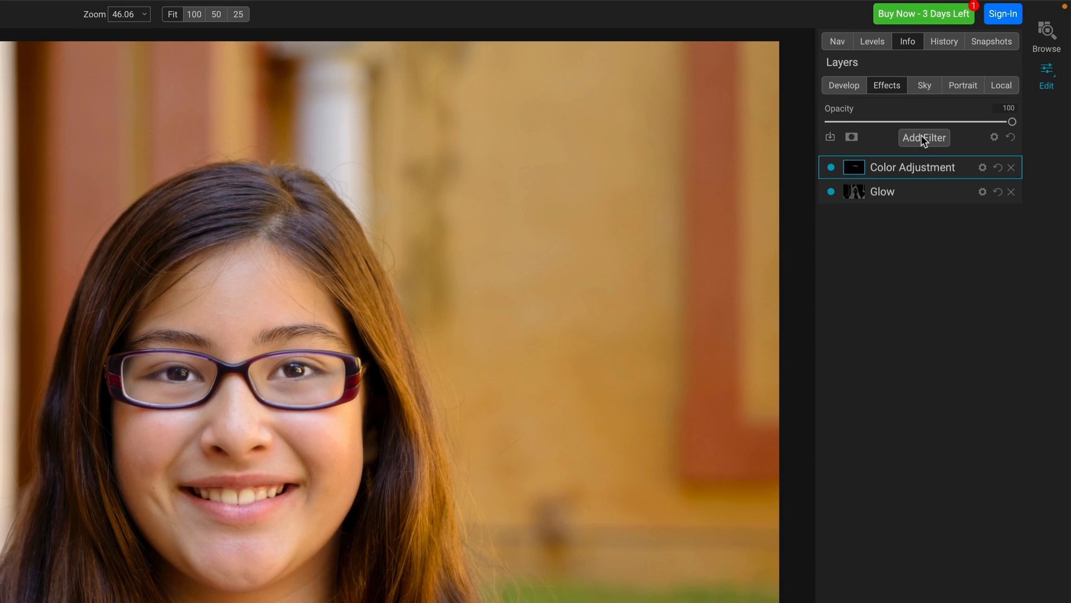
In the filter list, try mask targets: natural ground, man-made ground, whole photo, then architecture.
click(924, 137)
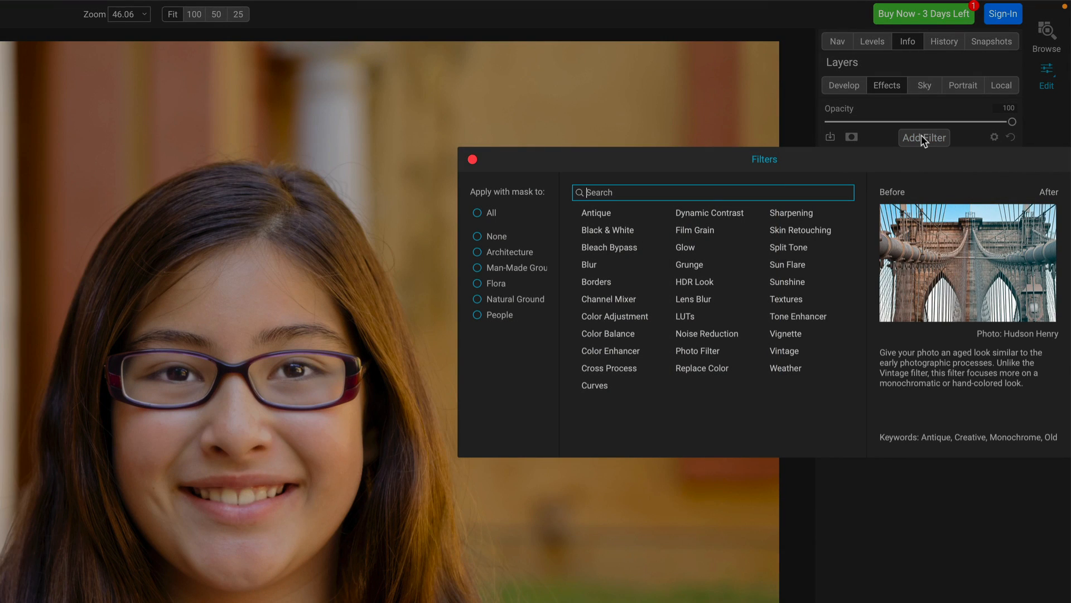
mouse_move(541, 191)
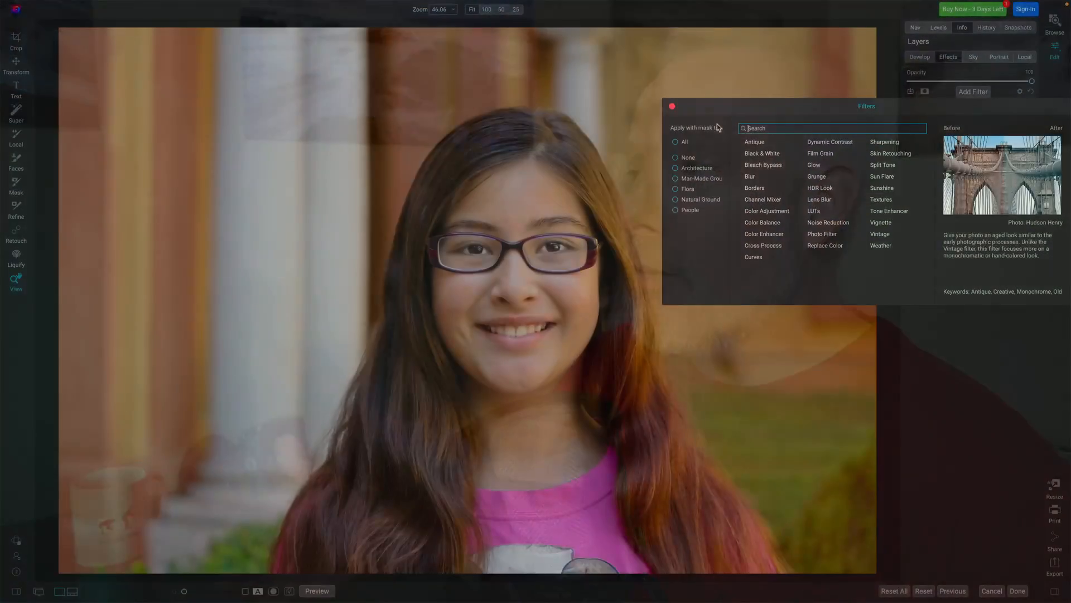
click(697, 127)
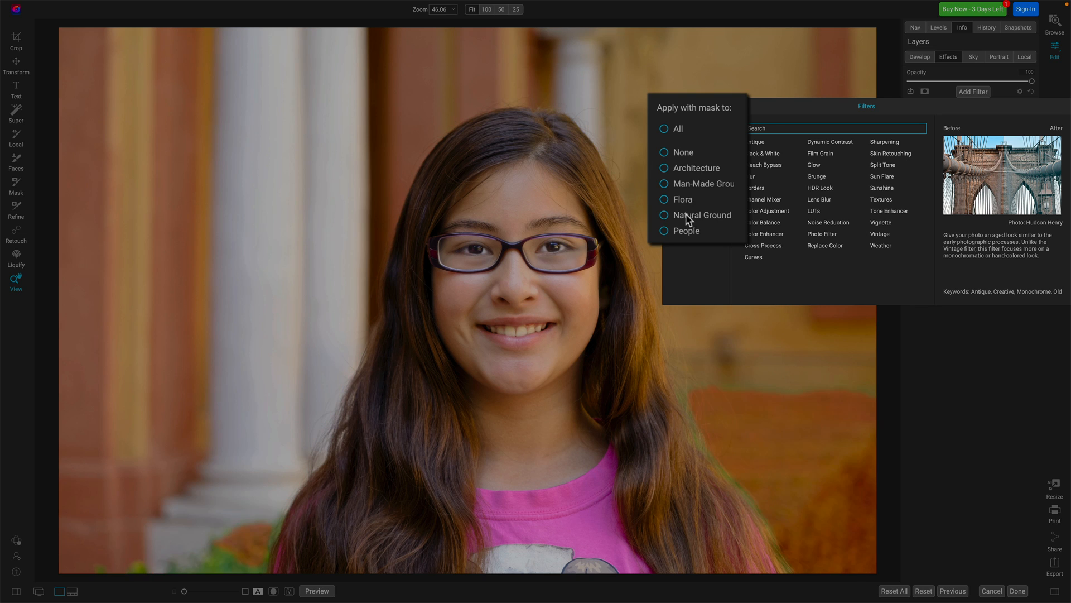
click(685, 230)
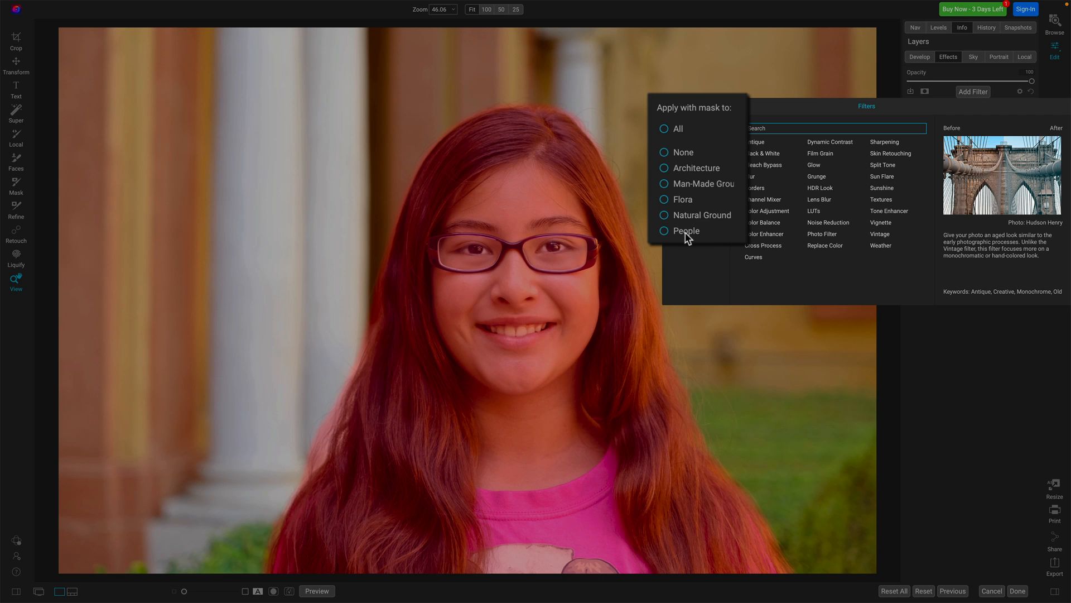
click(663, 214)
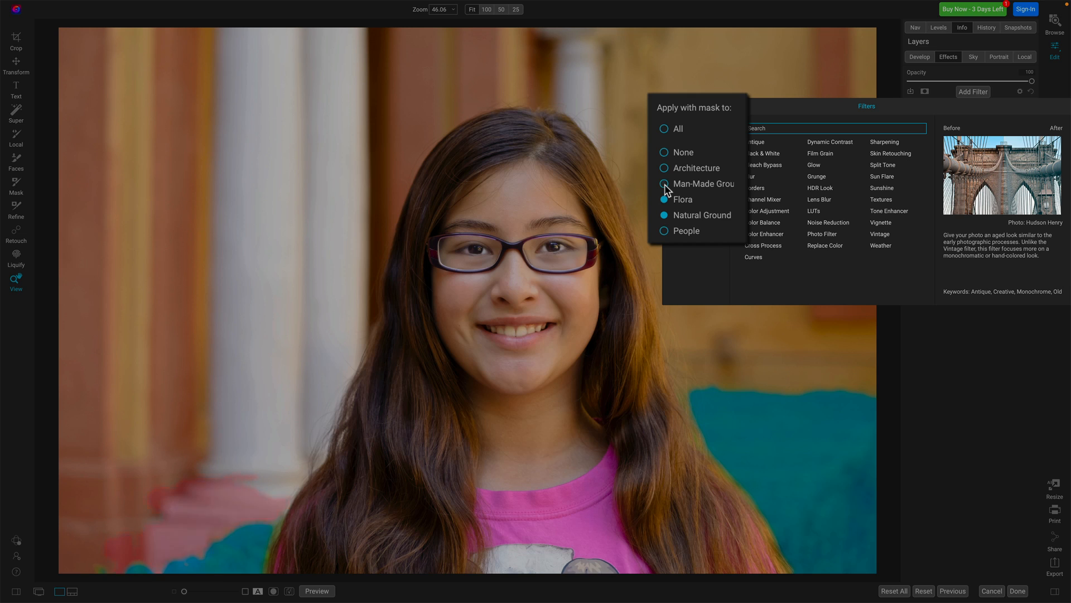
click(663, 183)
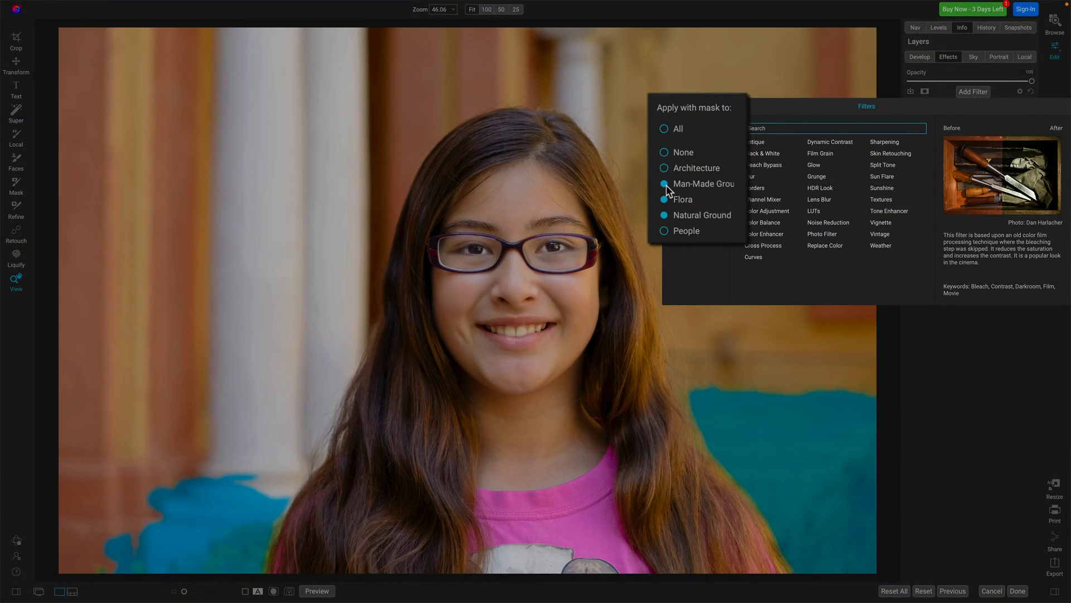
click(663, 129)
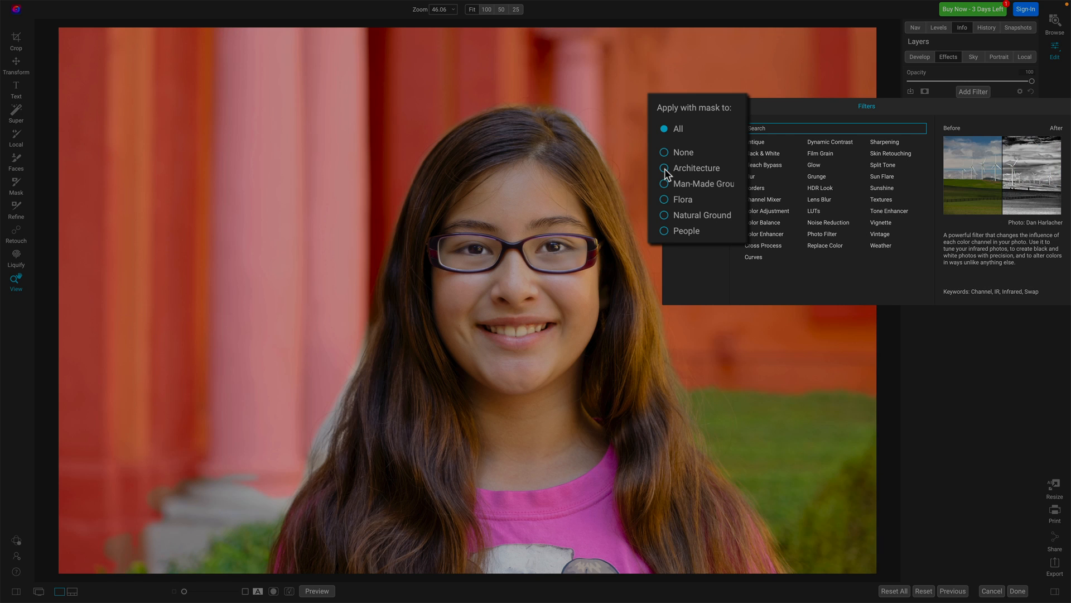
click(663, 168)
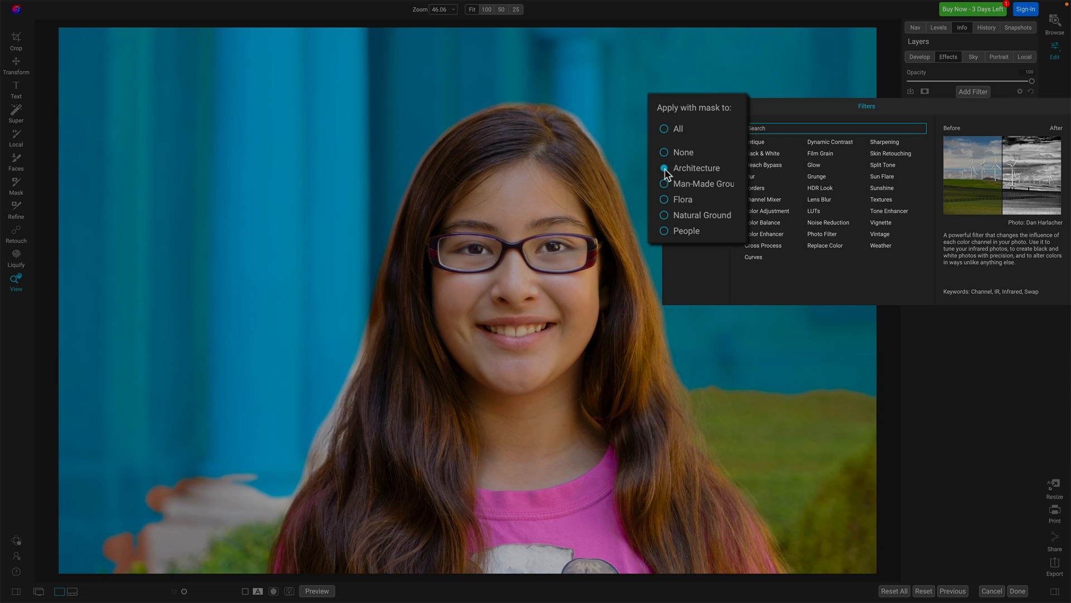
click(663, 183)
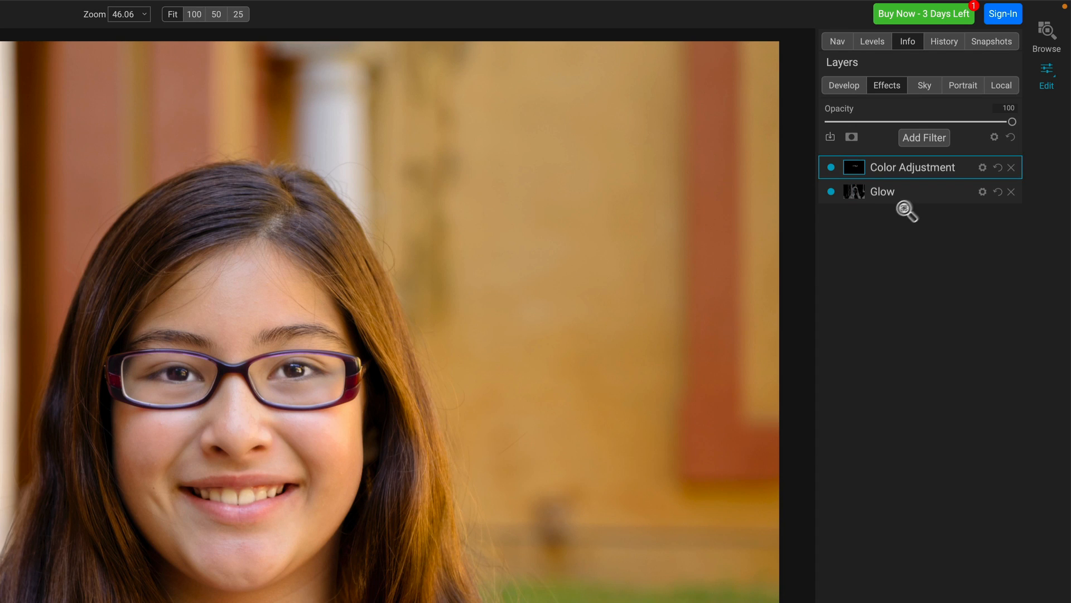
Add a masked Color Adjustment filter with the Fall look and reopen the filter list.
click(911, 166)
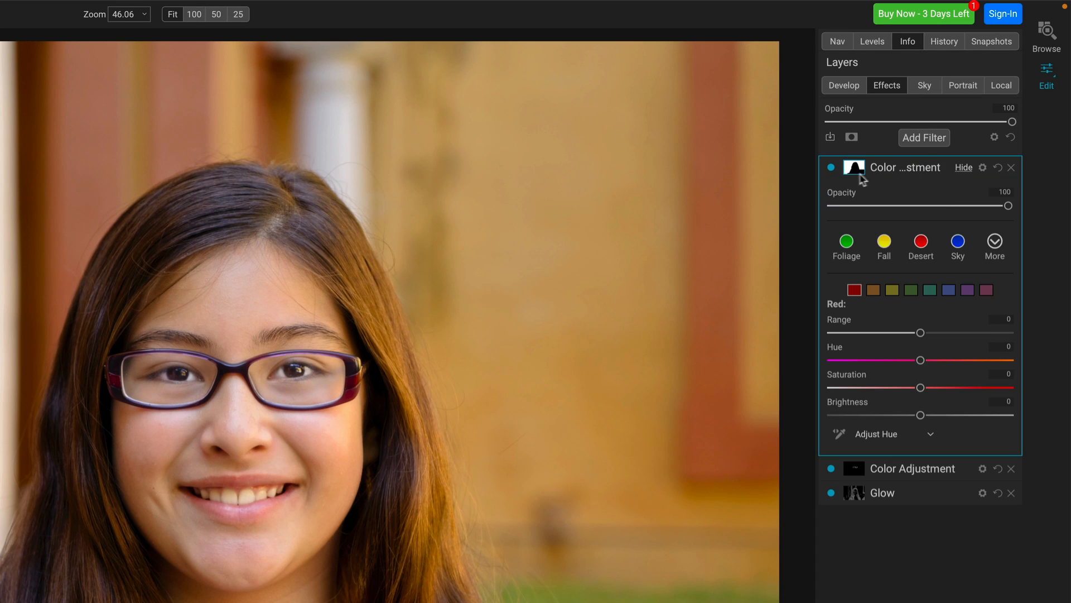
mouse_move(854, 167)
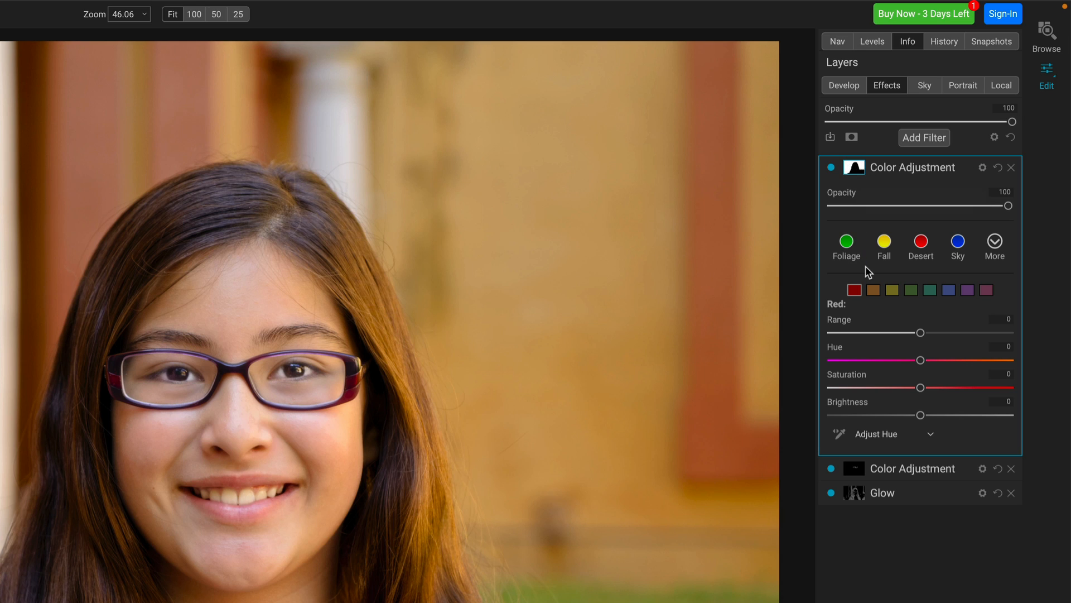
click(883, 242)
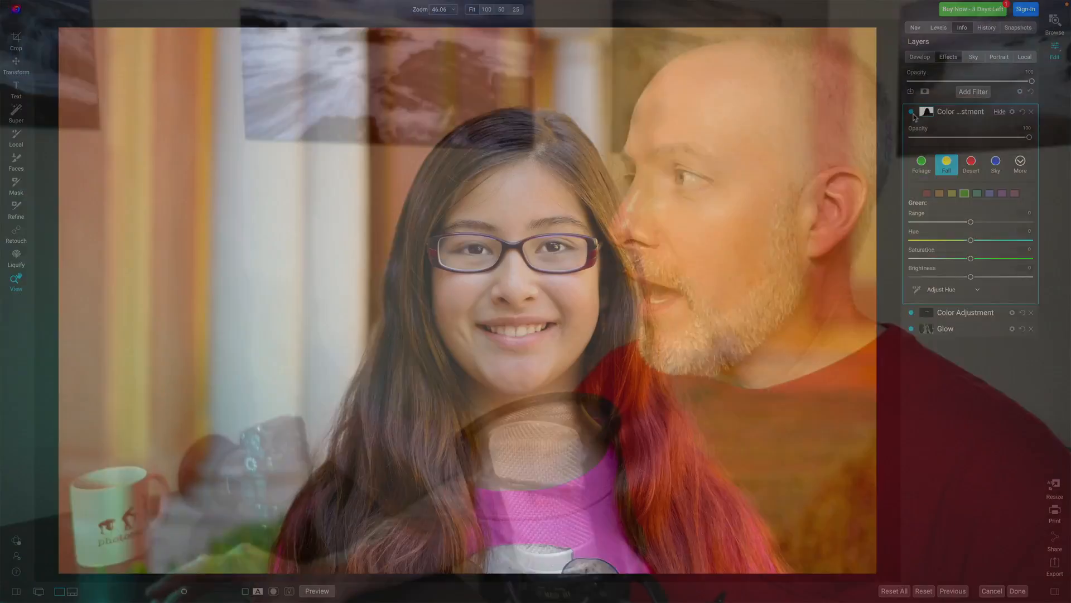
click(973, 91)
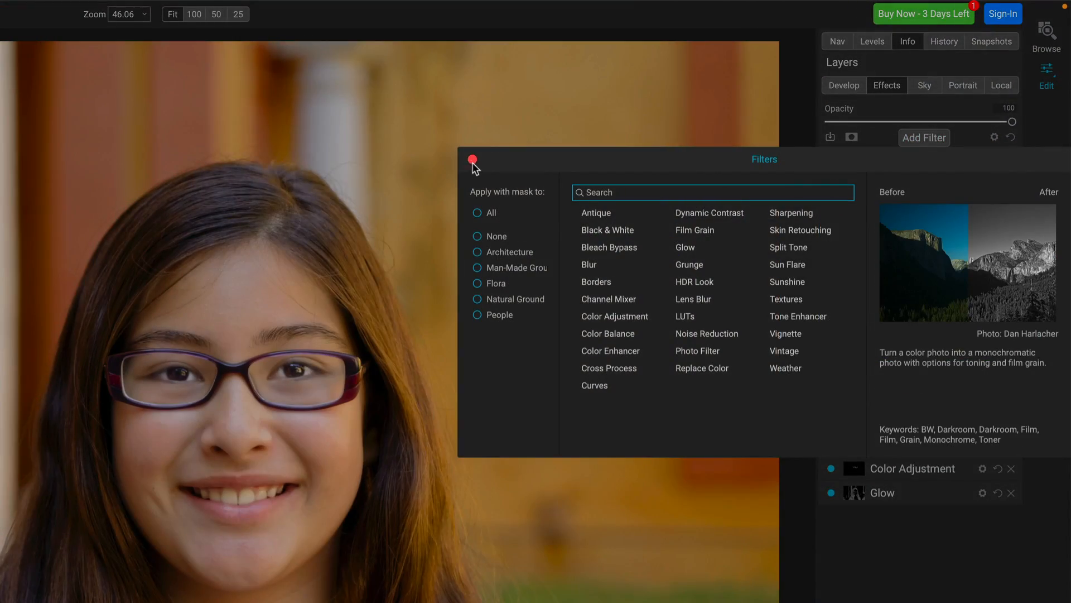
Add another Color Adjustment filter and show its mask controls.
click(471, 159)
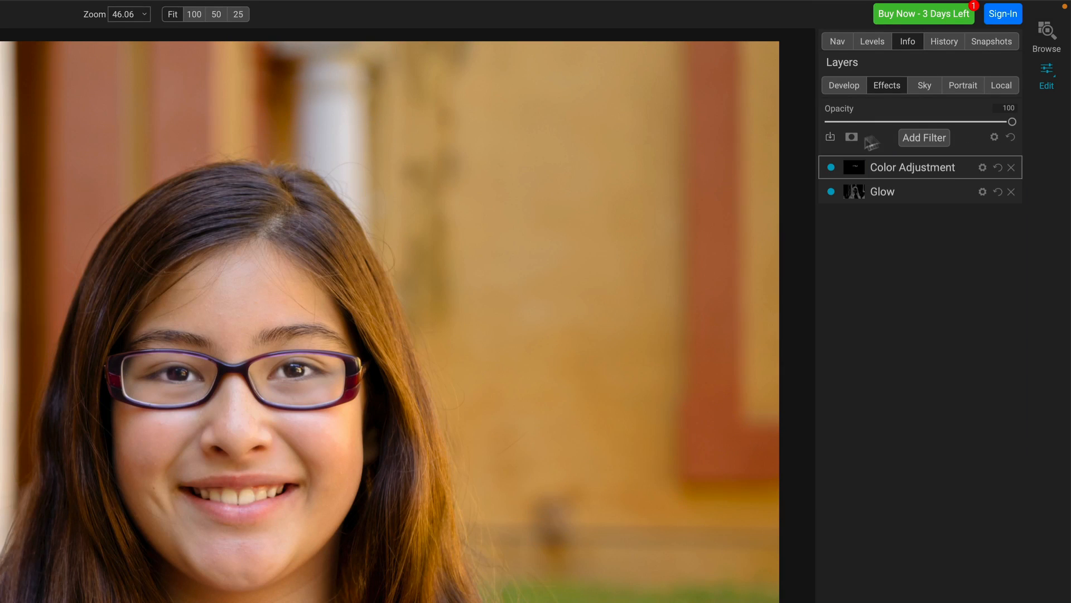
click(923, 137)
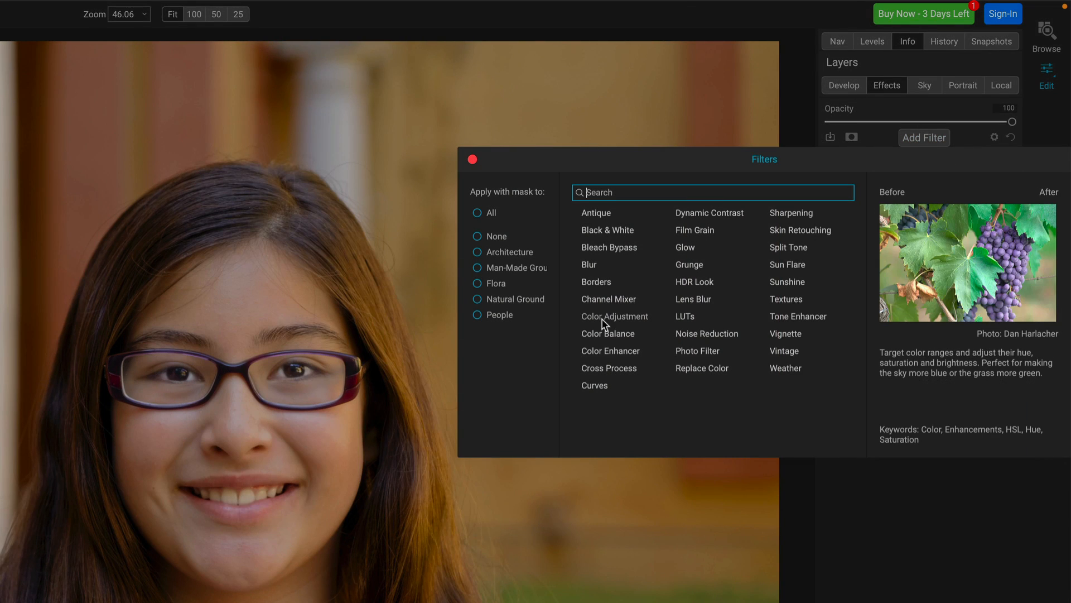
click(614, 316)
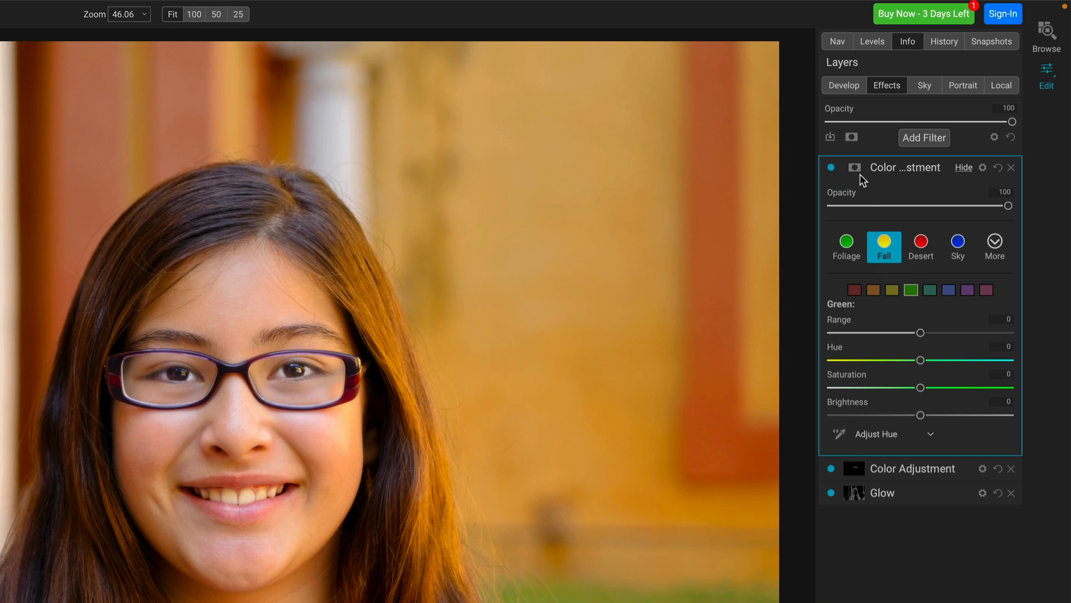
click(853, 167)
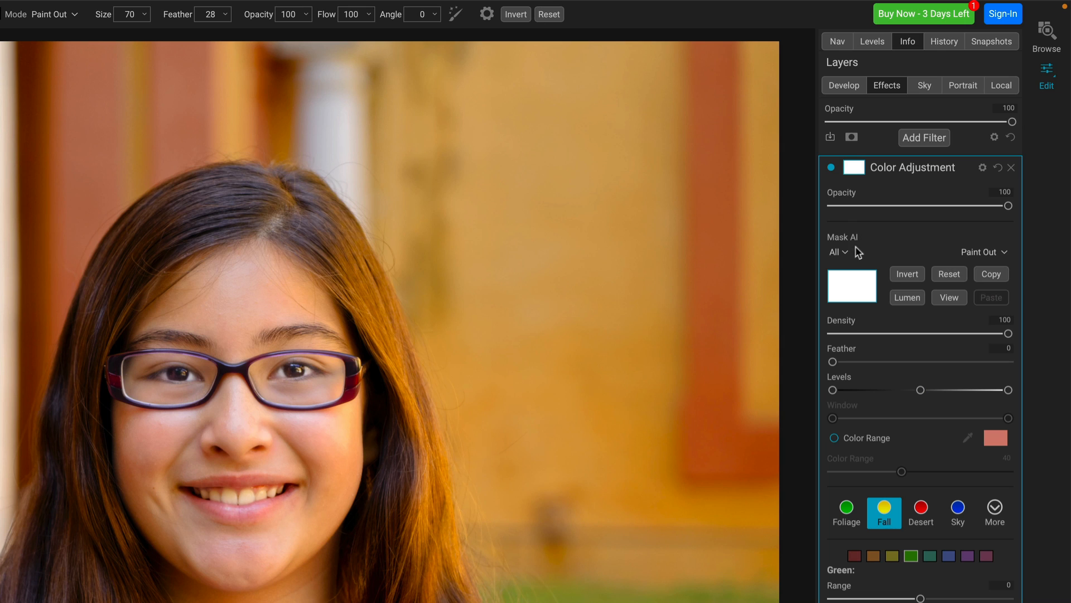
mouse_move(963, 260)
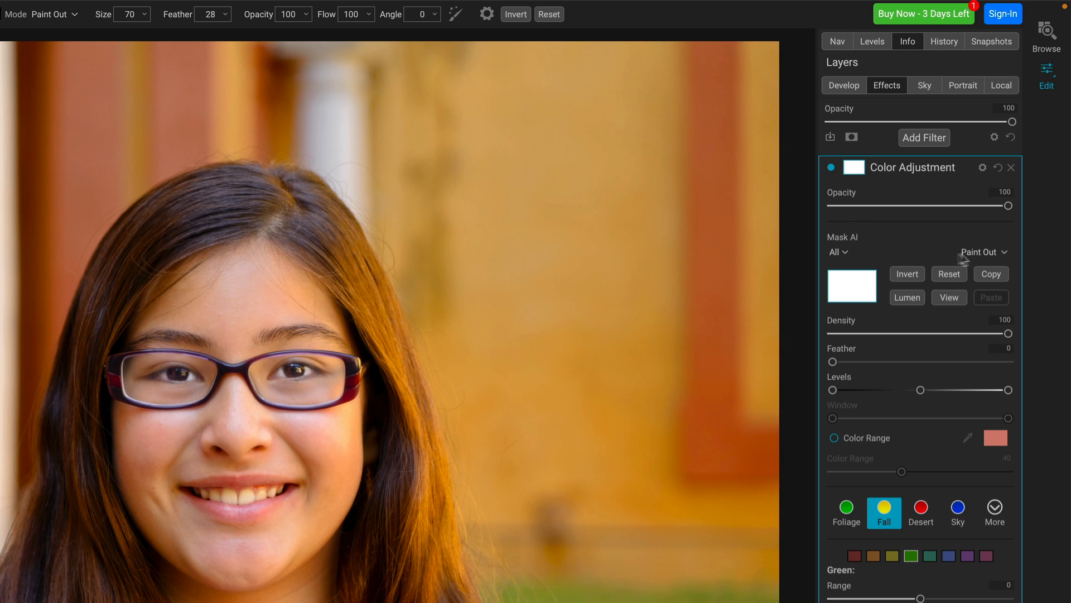
mouse_move(847, 260)
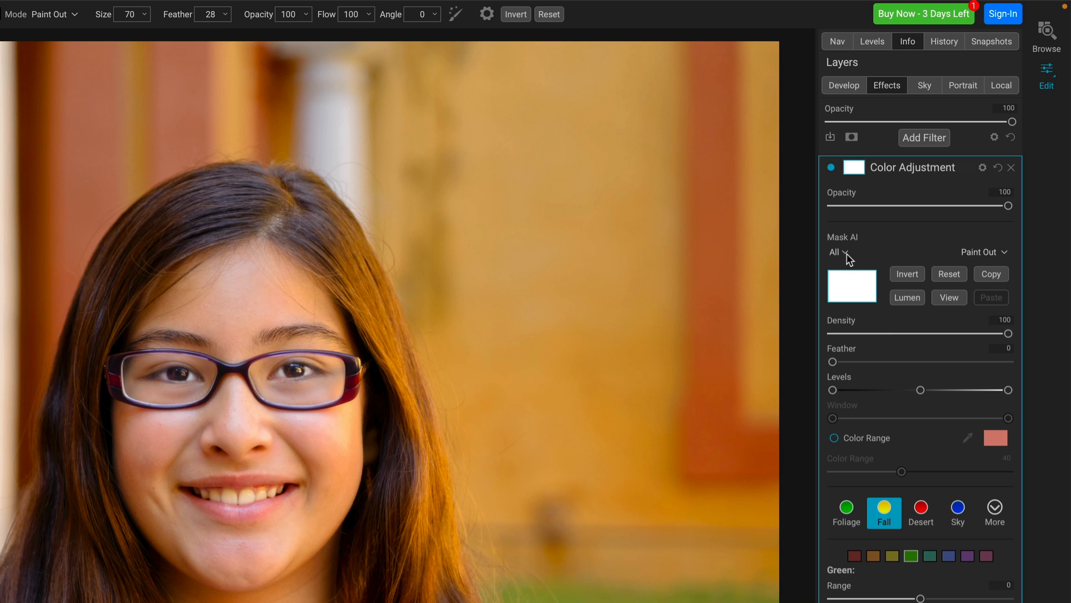
Target the filter's Mask AI at people and natural ground and apply.
click(836, 251)
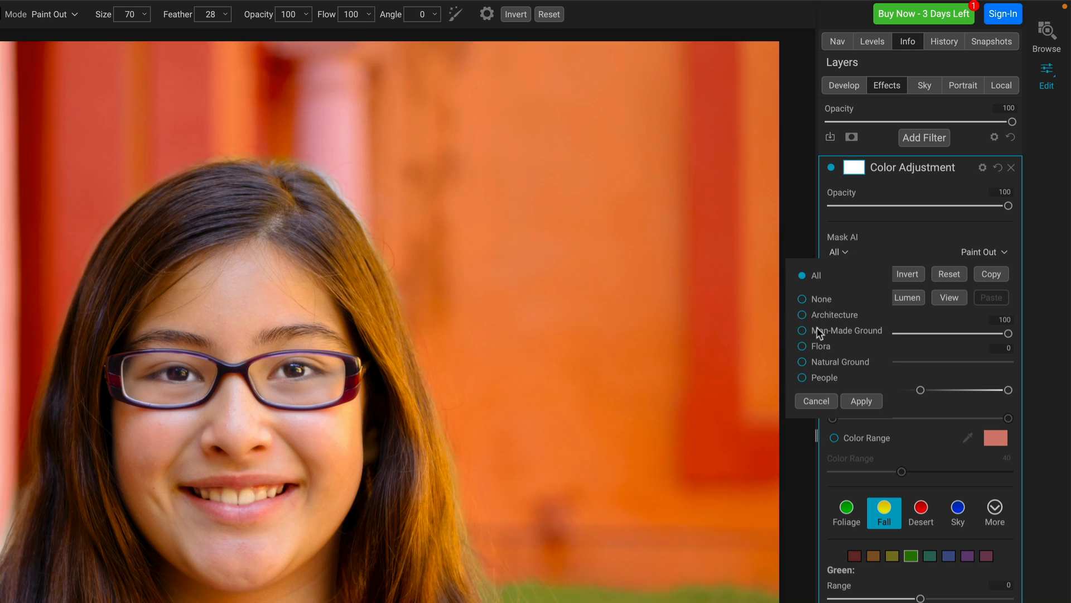
click(802, 377)
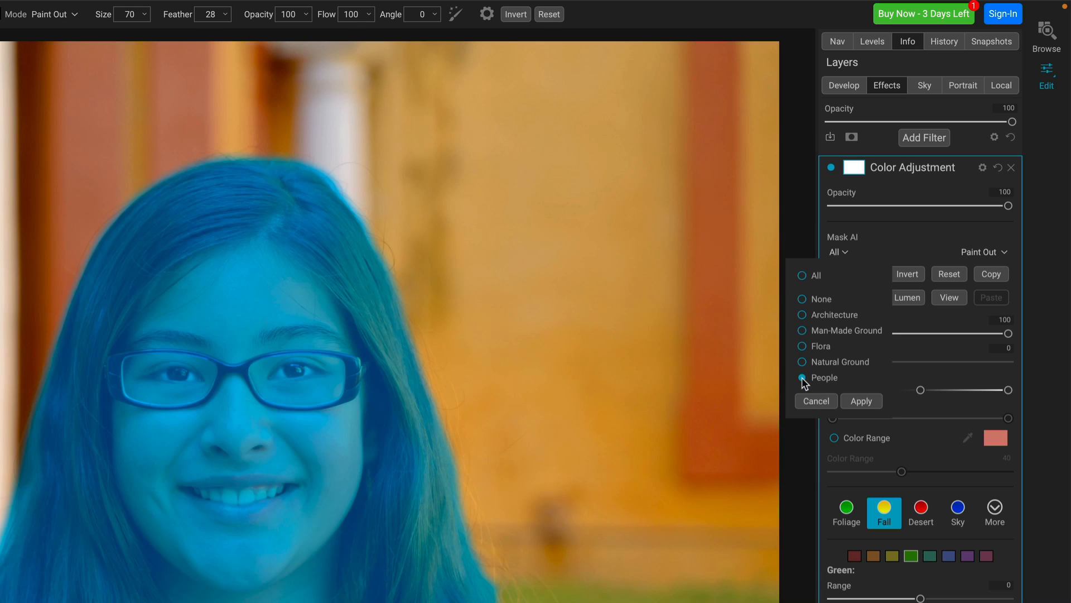
click(801, 361)
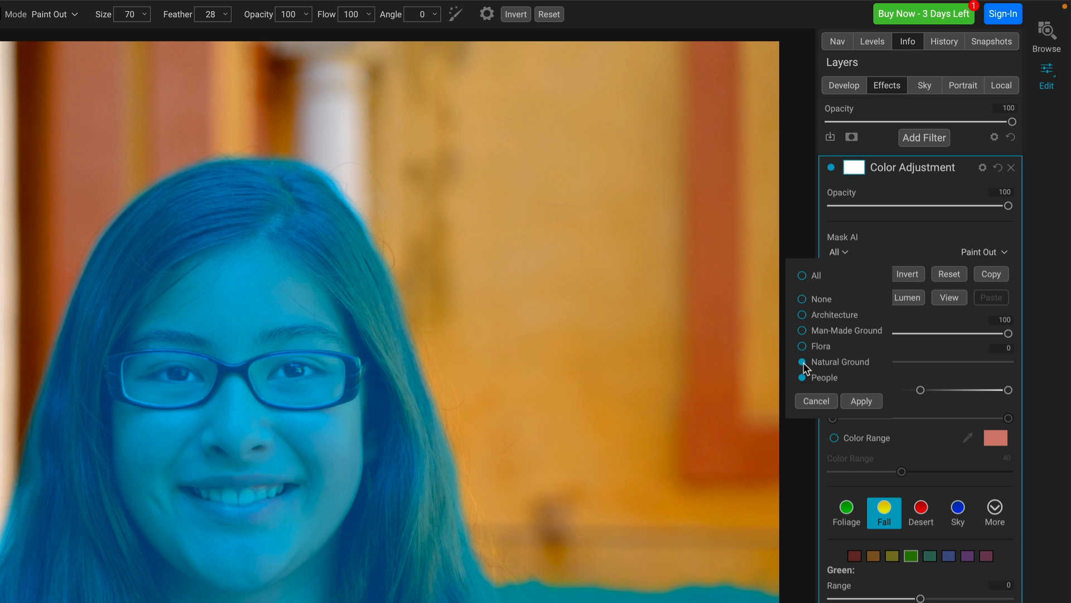
click(861, 401)
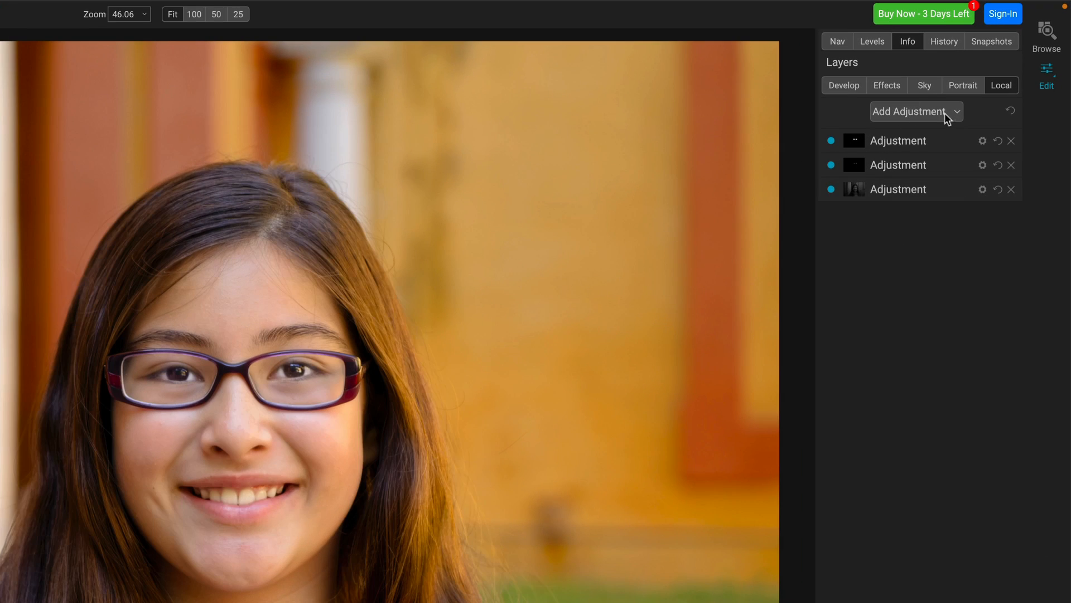
Mask the top local adjustment to architecture and man-made ground and apply.
click(898, 141)
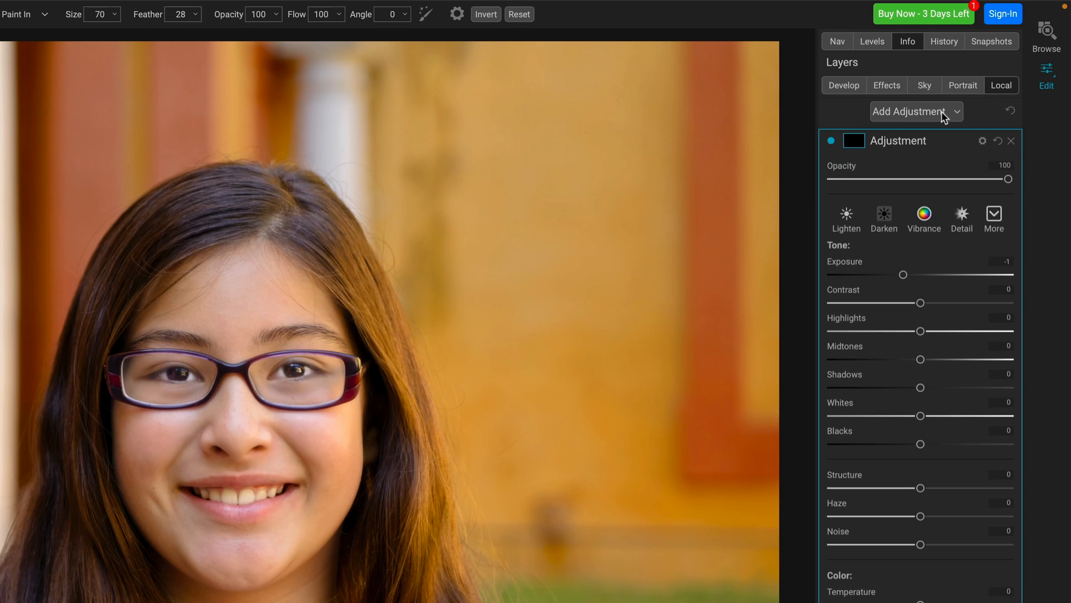
mouse_move(930, 136)
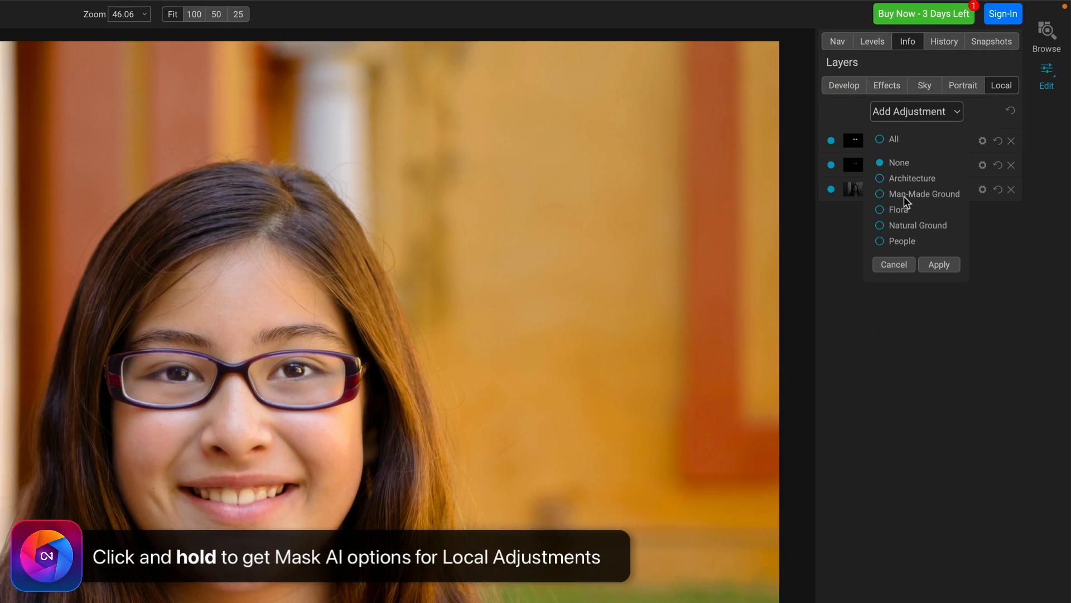
mouse_move(901, 228)
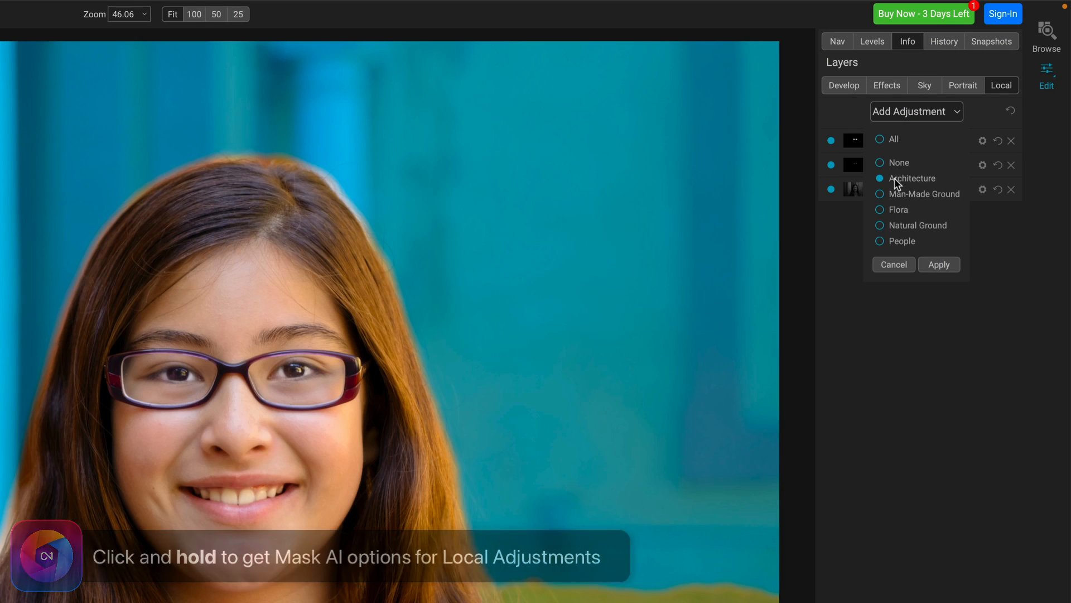
click(881, 177)
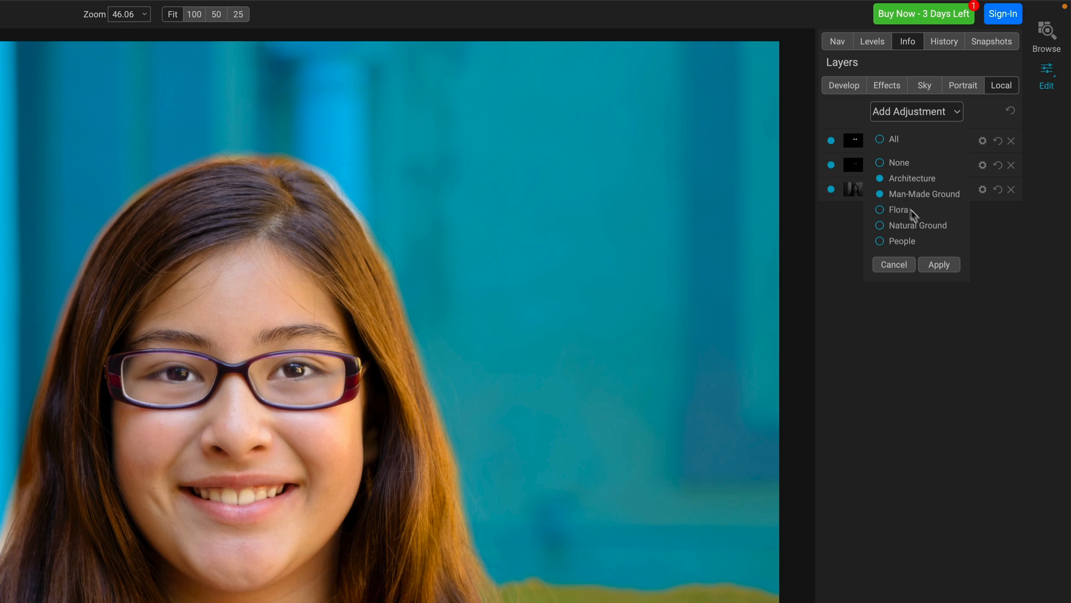
click(939, 264)
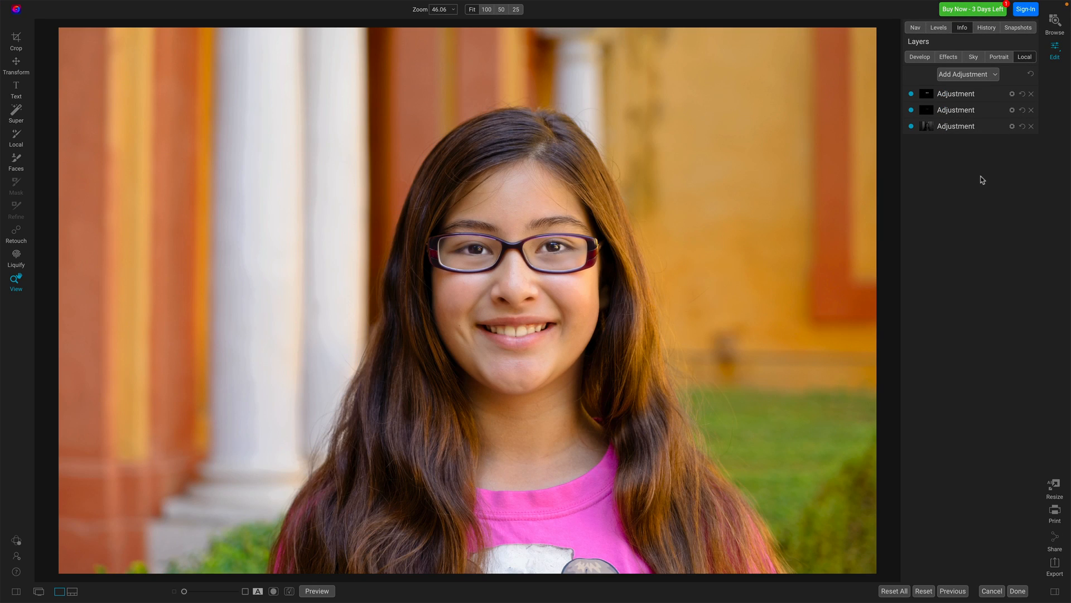
Lower the masked adjustment's exposure to about -0.15, darkening the wall.
click(956, 94)
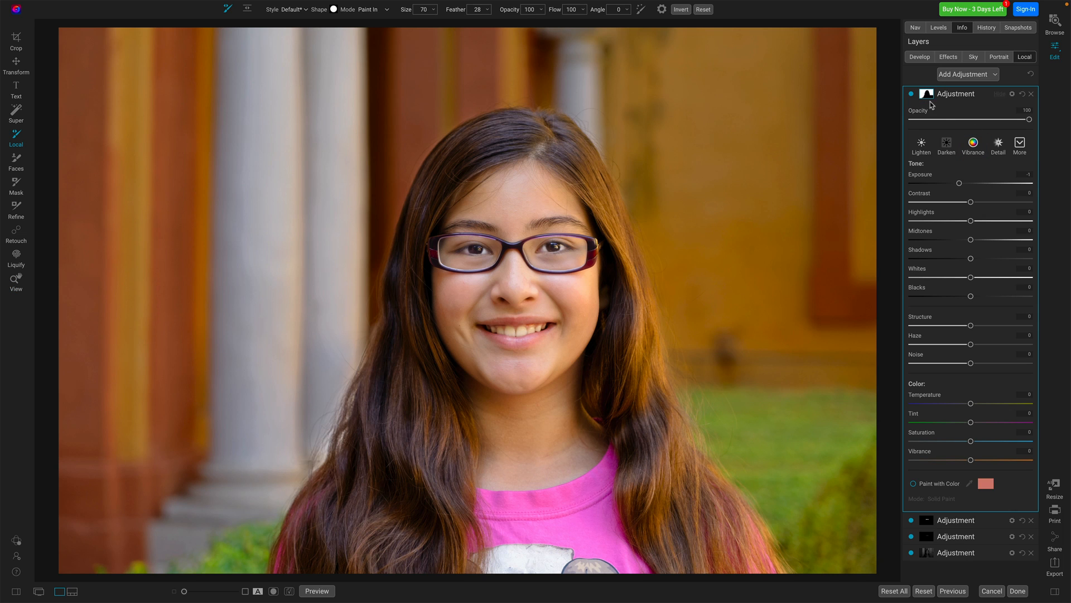
drag(960, 183, 967, 183)
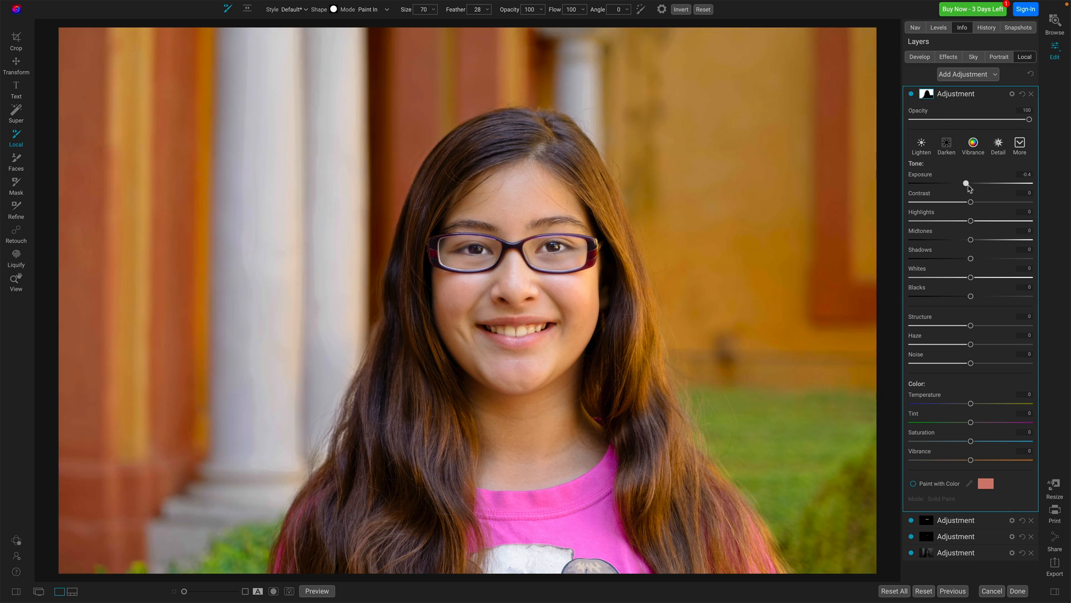
drag(966, 183, 968, 183)
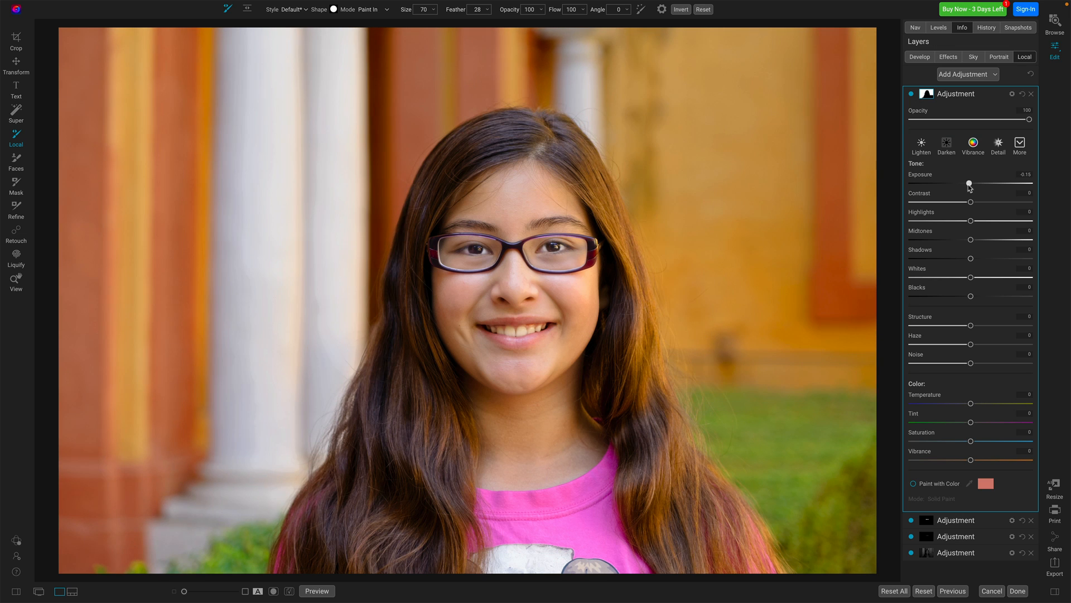
drag(969, 183, 970, 183)
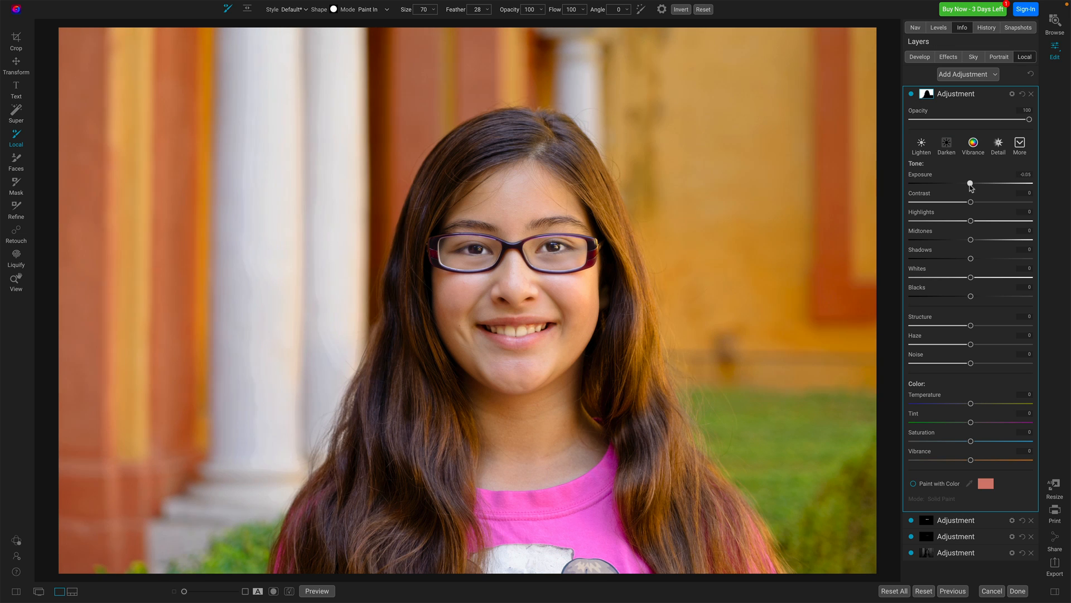
drag(969, 183, 968, 183)
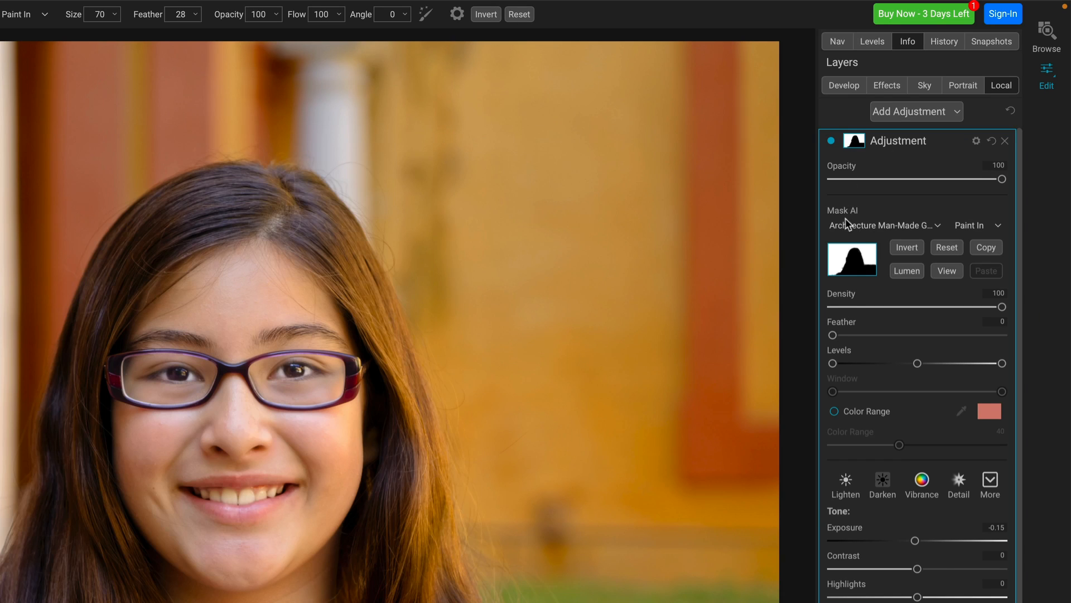
Check the AI mask region list, then switch to the sheep photo's effects stack.
click(883, 224)
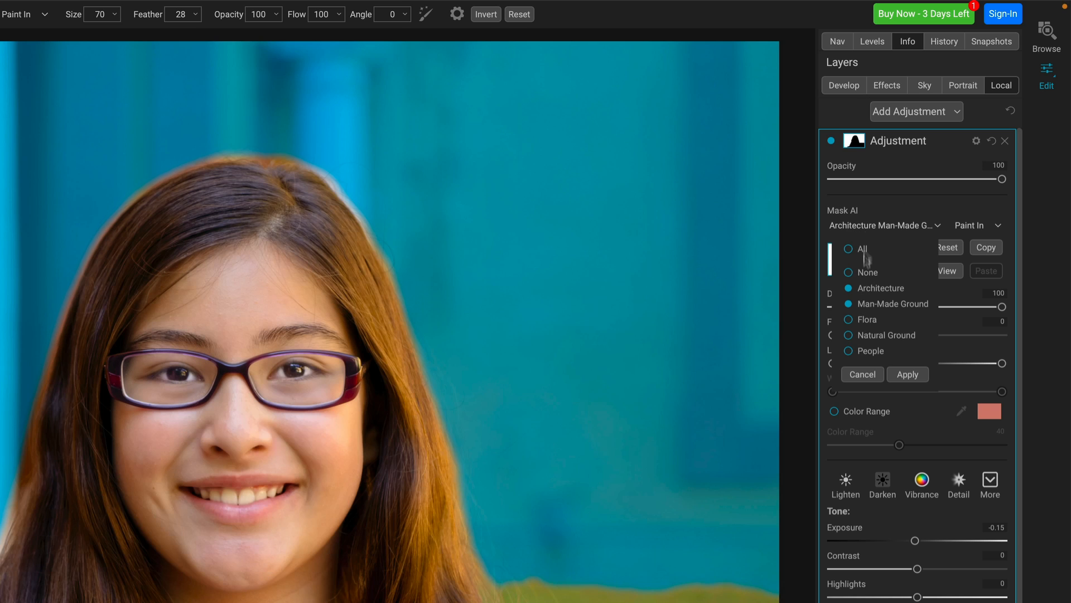
click(907, 374)
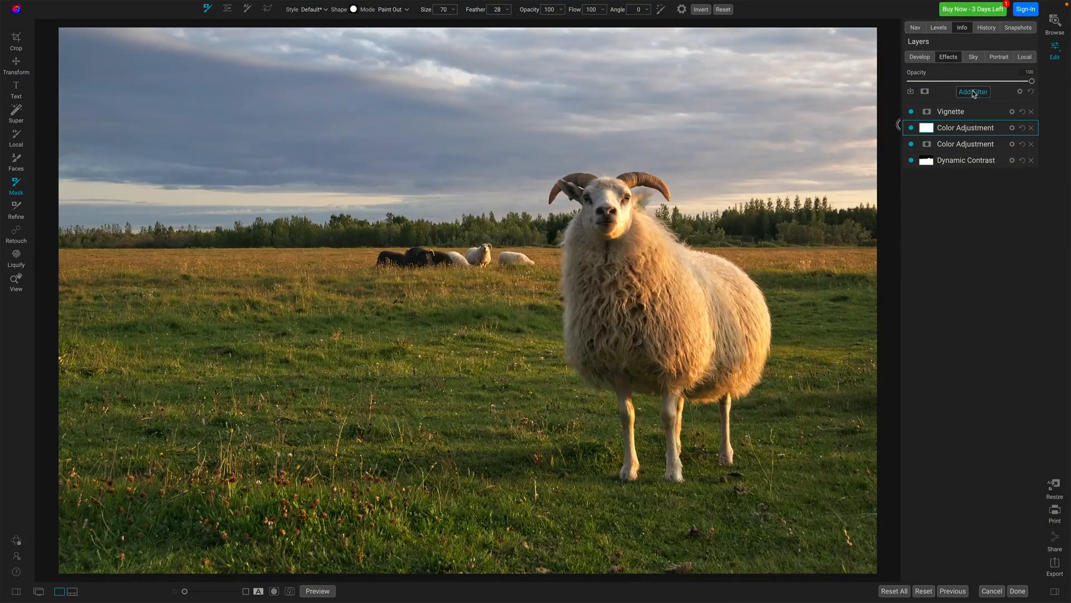
Browse the filter list's mask-to-flora option, then show the sheep photo's Develop settings.
click(973, 90)
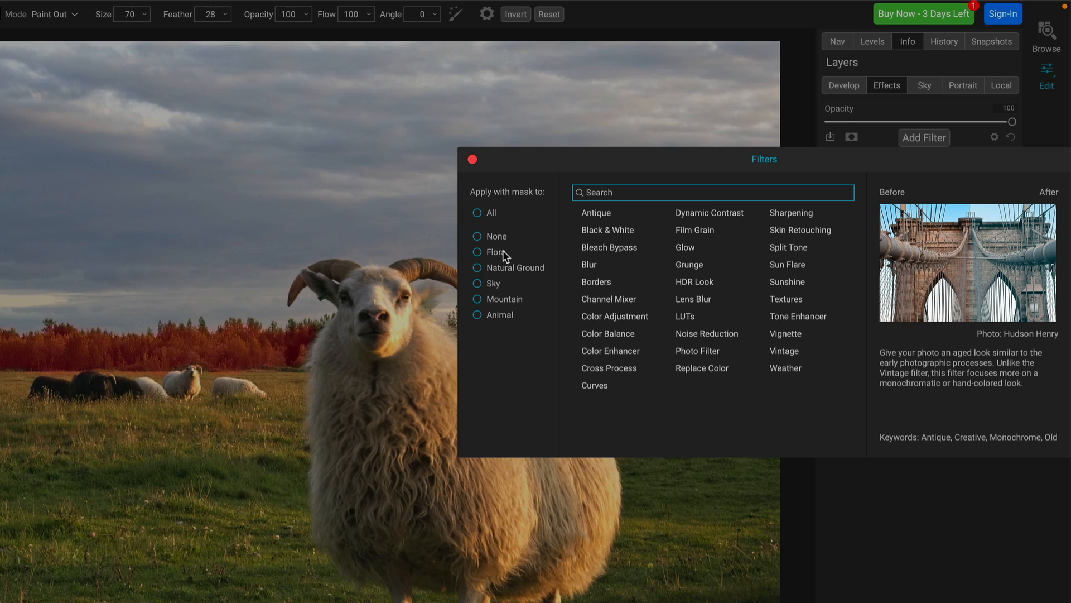
click(476, 282)
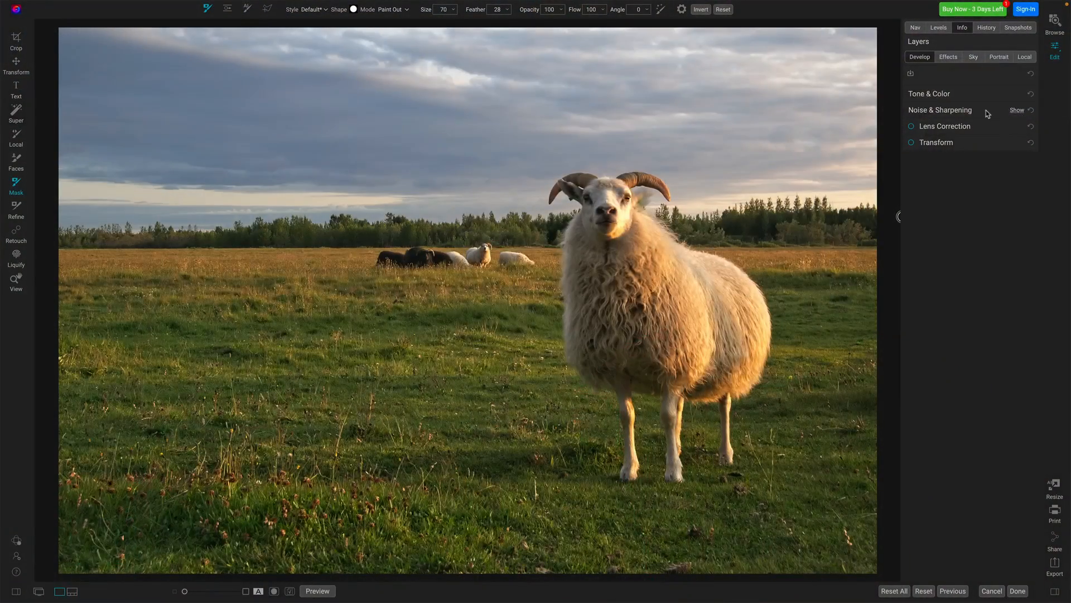
Try NoNoise and Tack Sharp AI together with the High Detail model, then revert to Classic.
click(1016, 110)
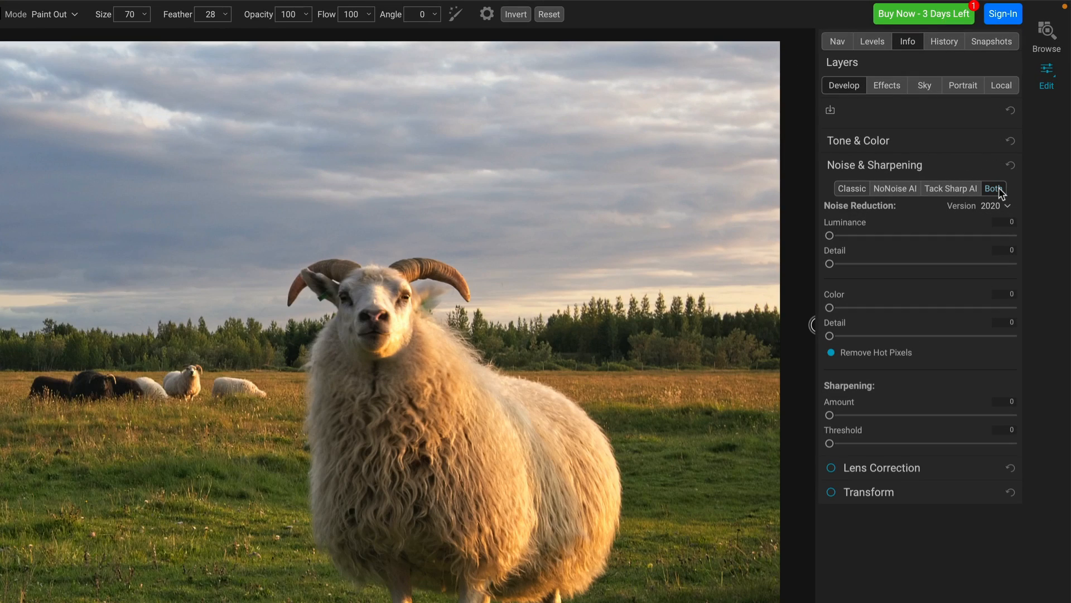
click(994, 187)
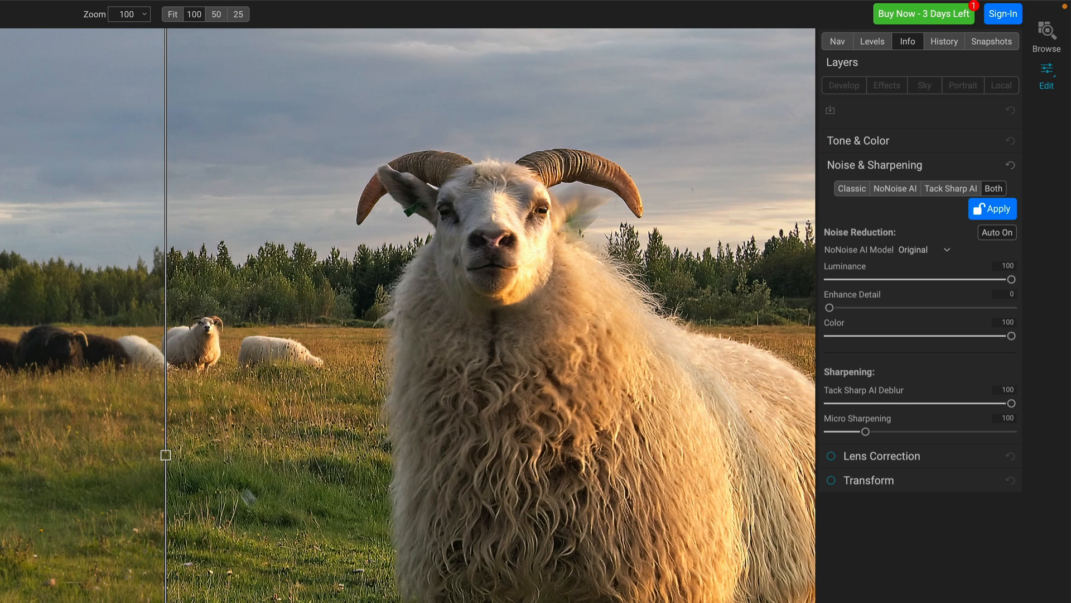
click(926, 249)
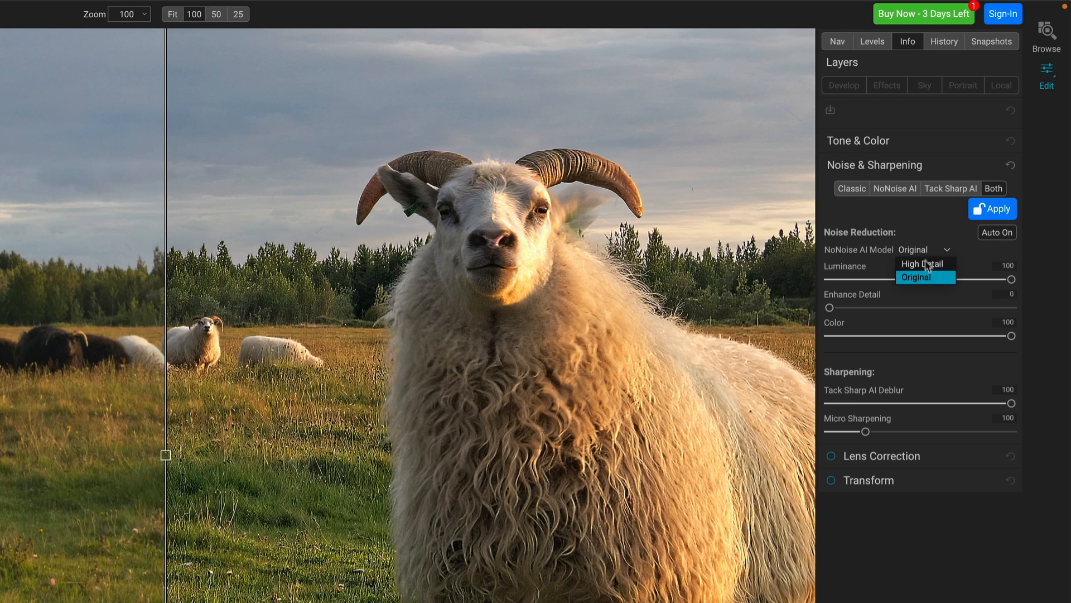
click(922, 263)
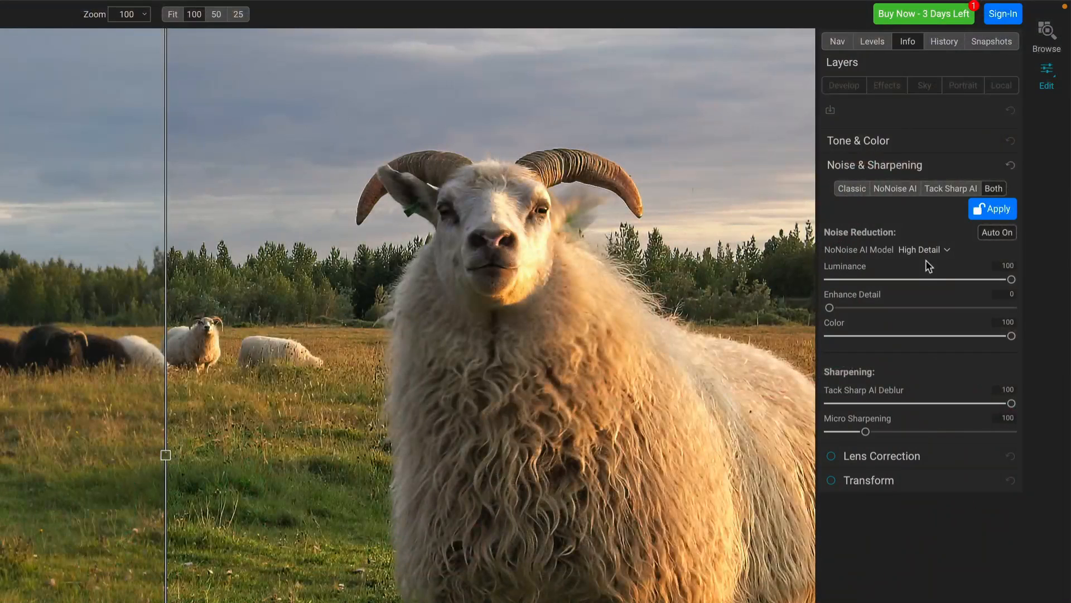
click(851, 188)
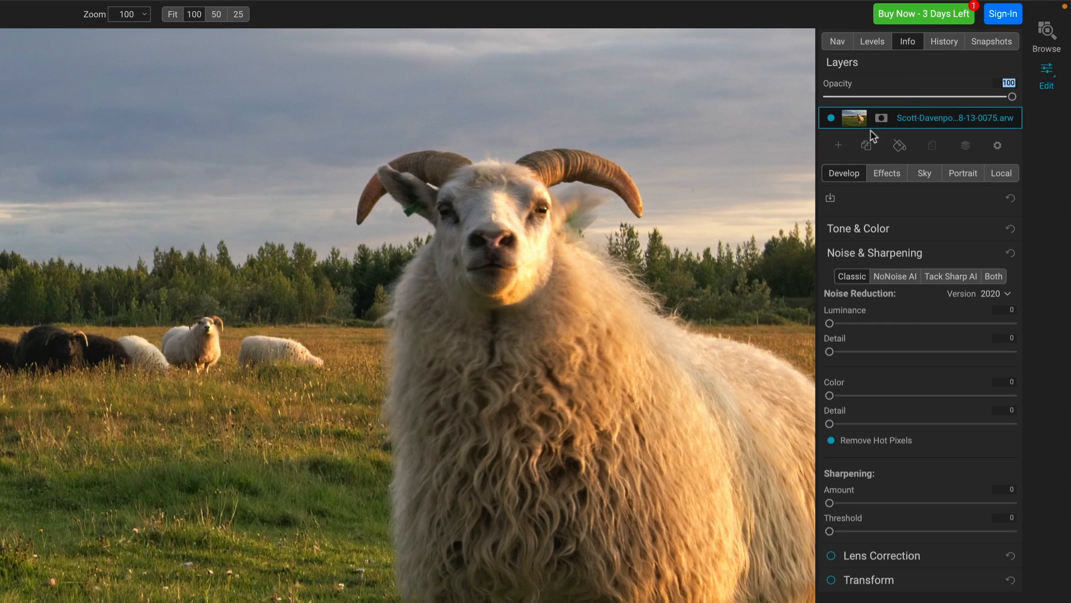
Duplicate the sheep photo as a layer and rename it 'Sharpened'.
click(870, 145)
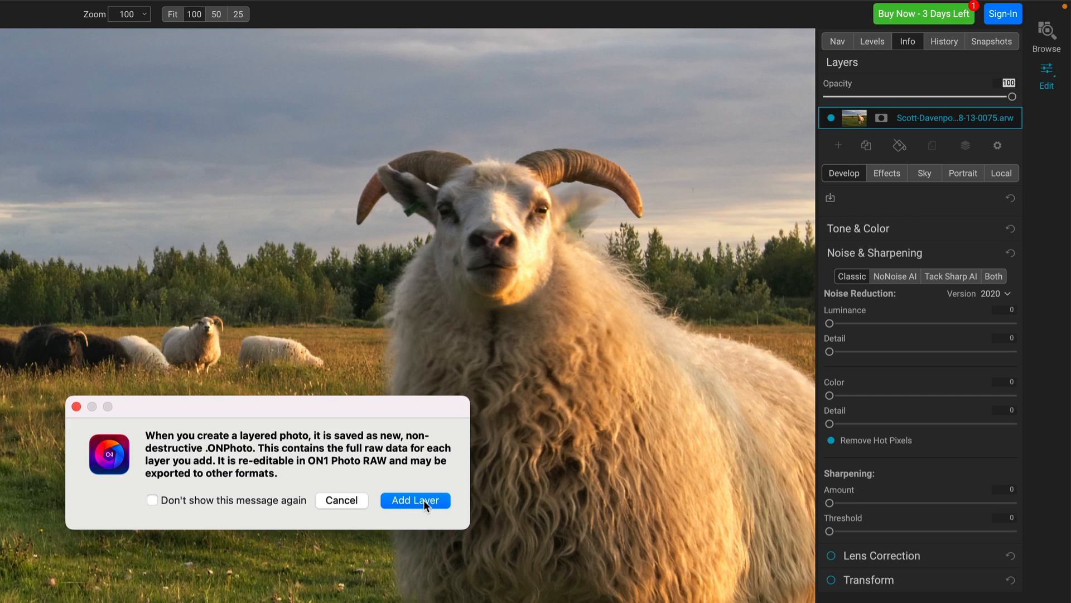
click(415, 500)
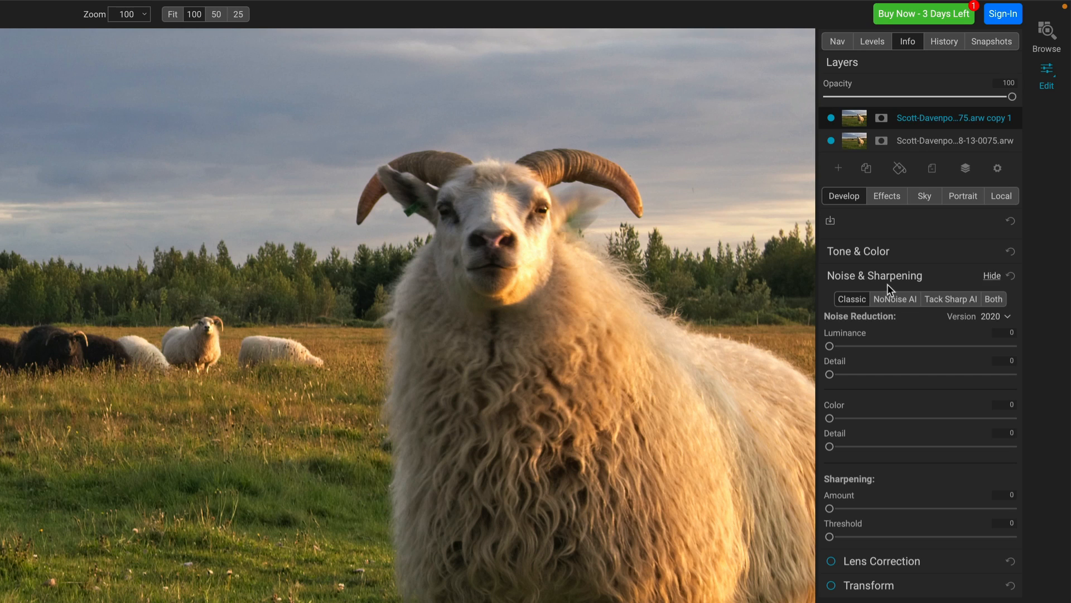
double_click(954, 117)
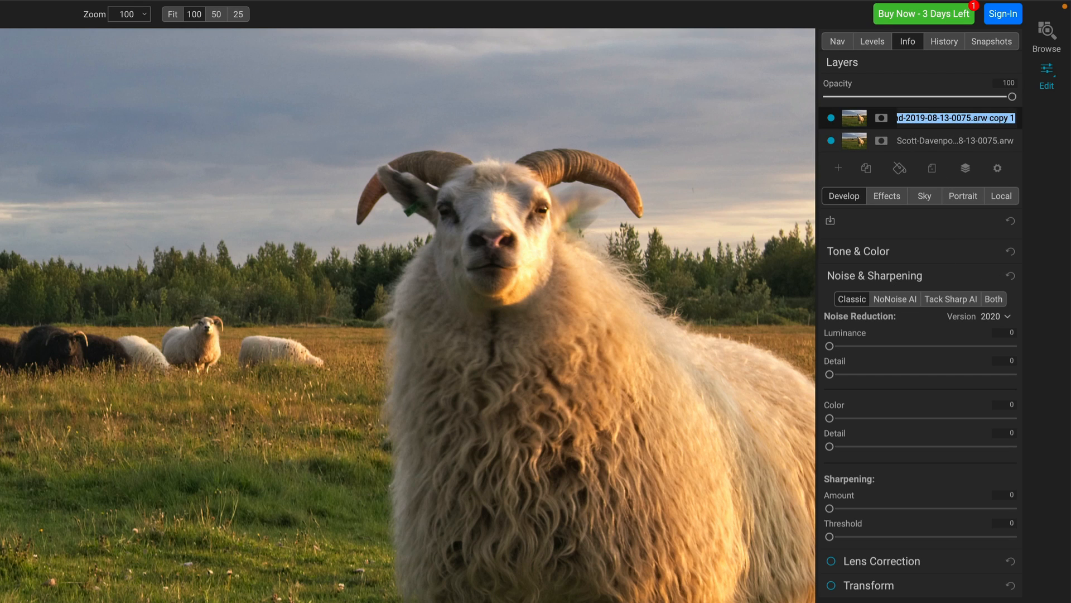
text(Shapr)
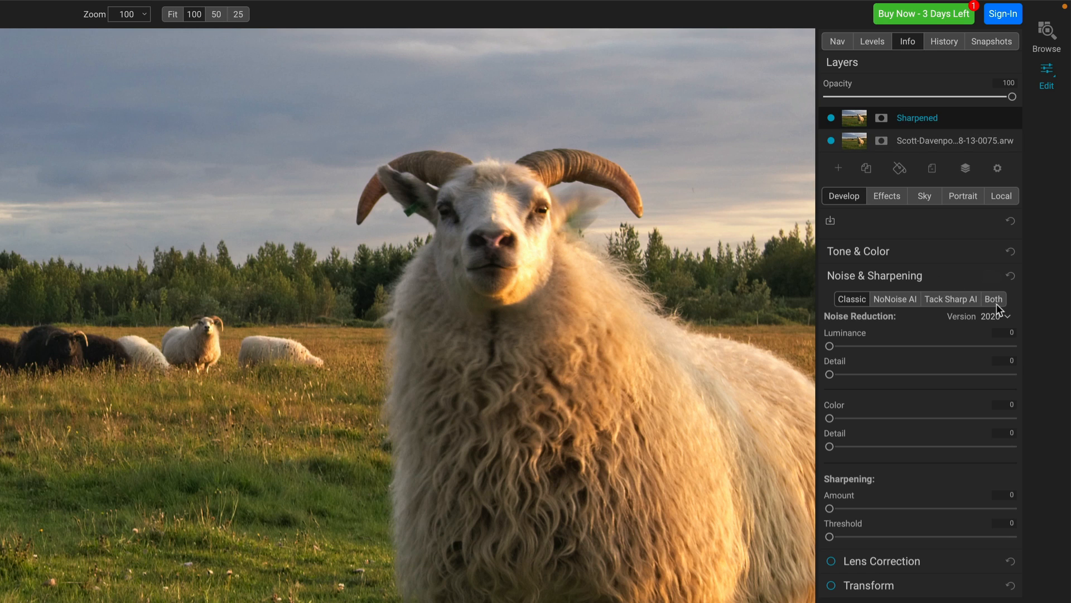
Apply both NoNoise AI and Tack Sharp AI with the High Detail model to the Sharpened layer.
click(994, 299)
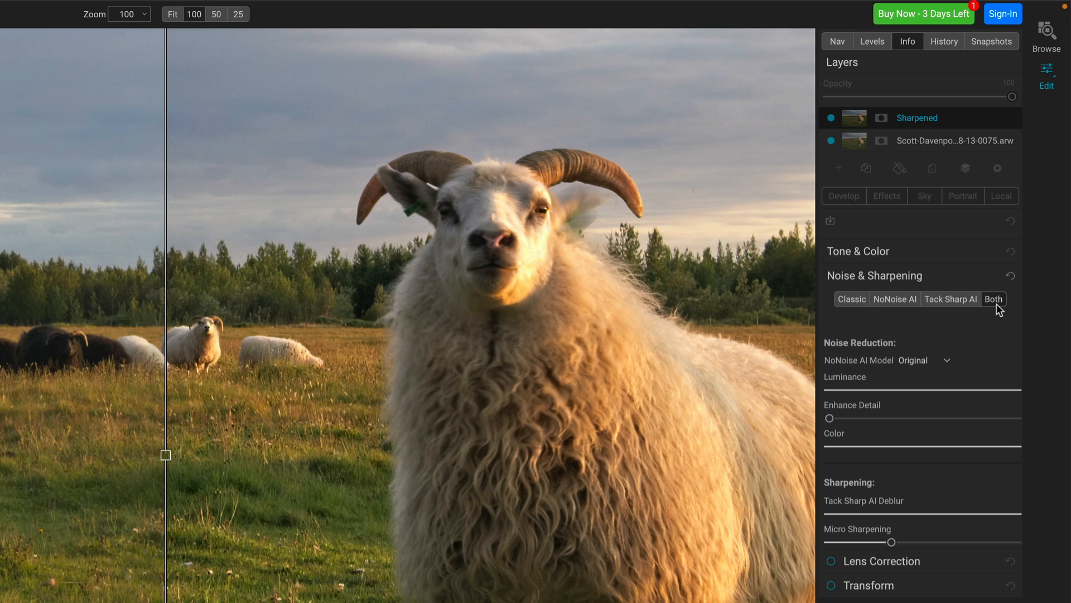
click(993, 299)
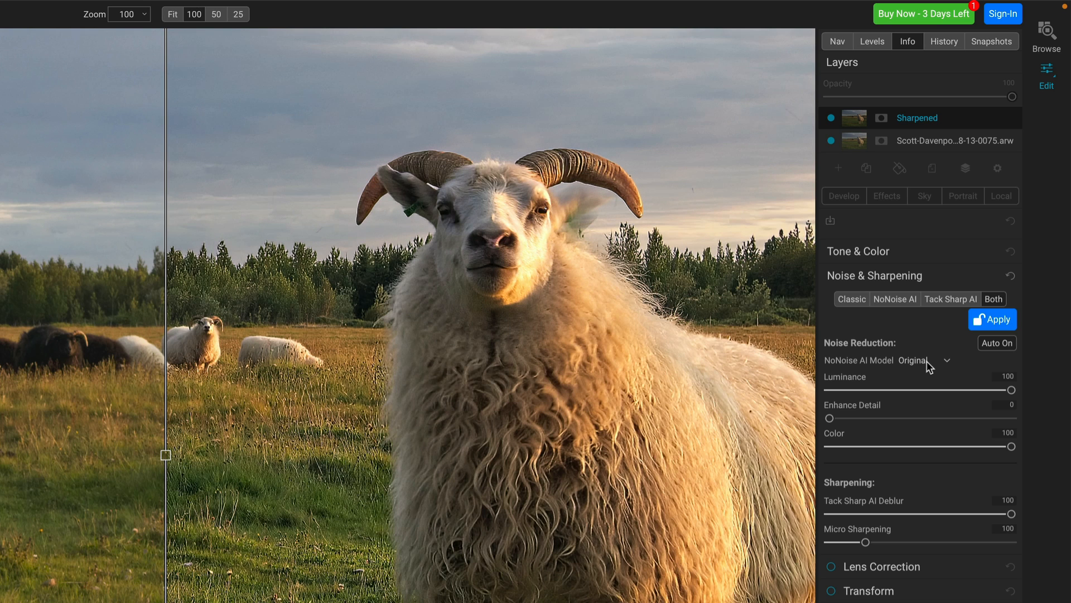
click(925, 361)
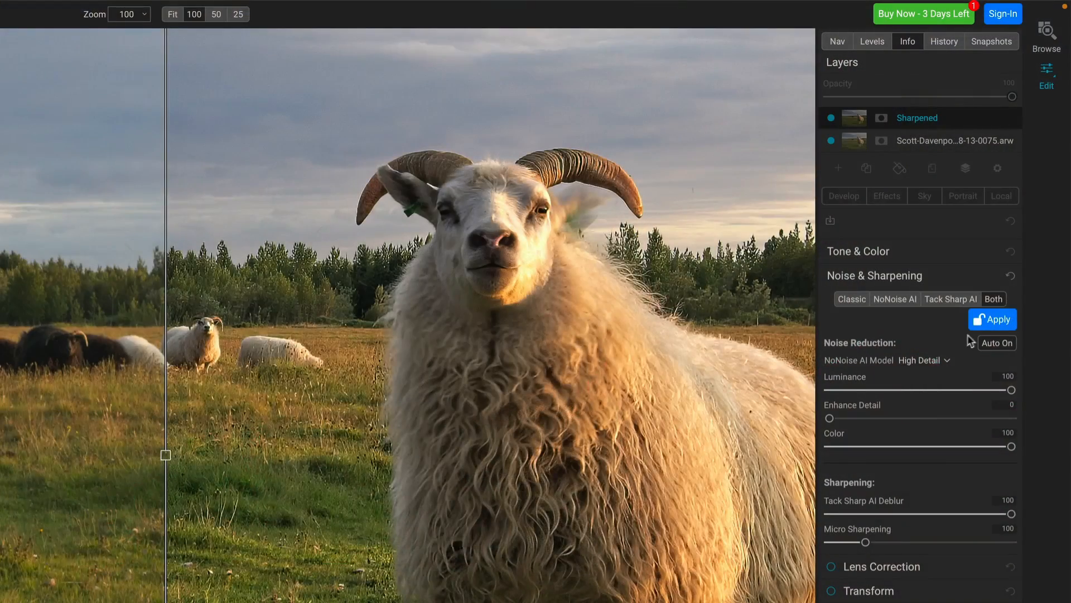
click(992, 319)
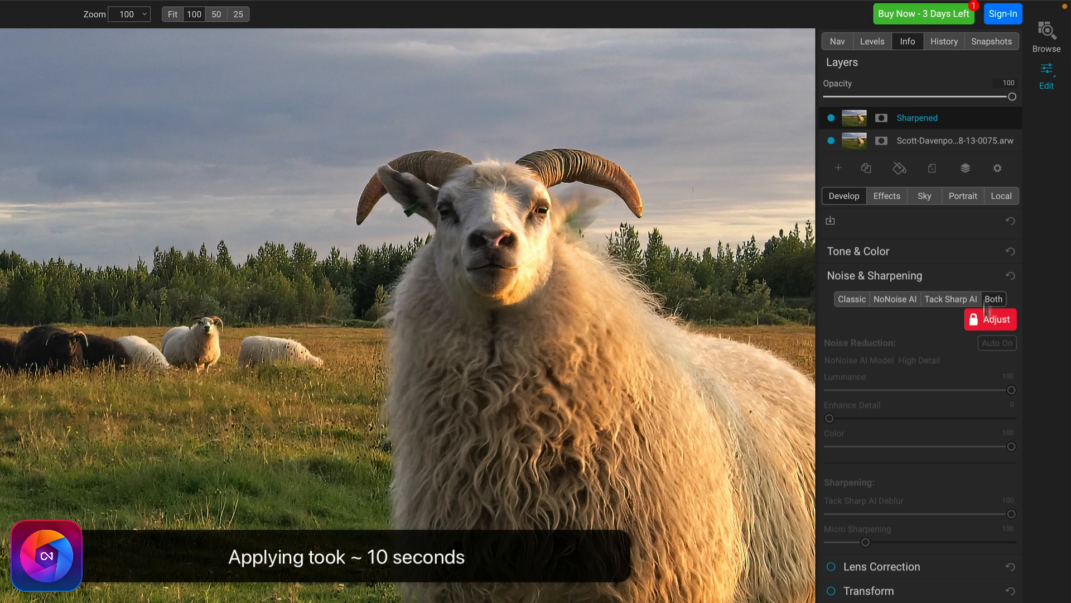
mouse_move(881, 117)
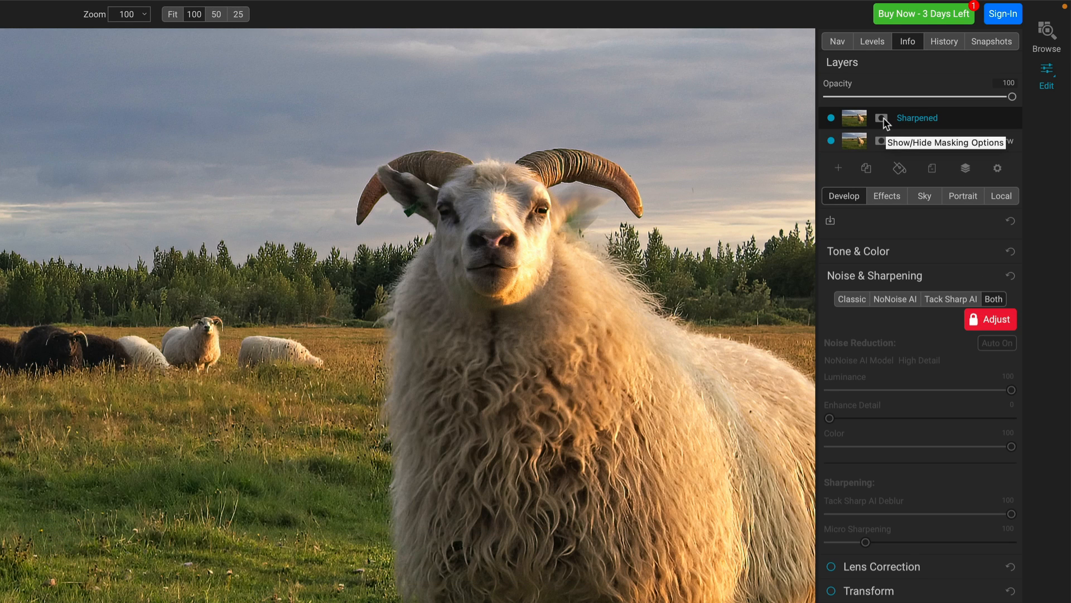
Show the Sharpened layer's masking options and make a first Mask AI region attempt.
click(881, 117)
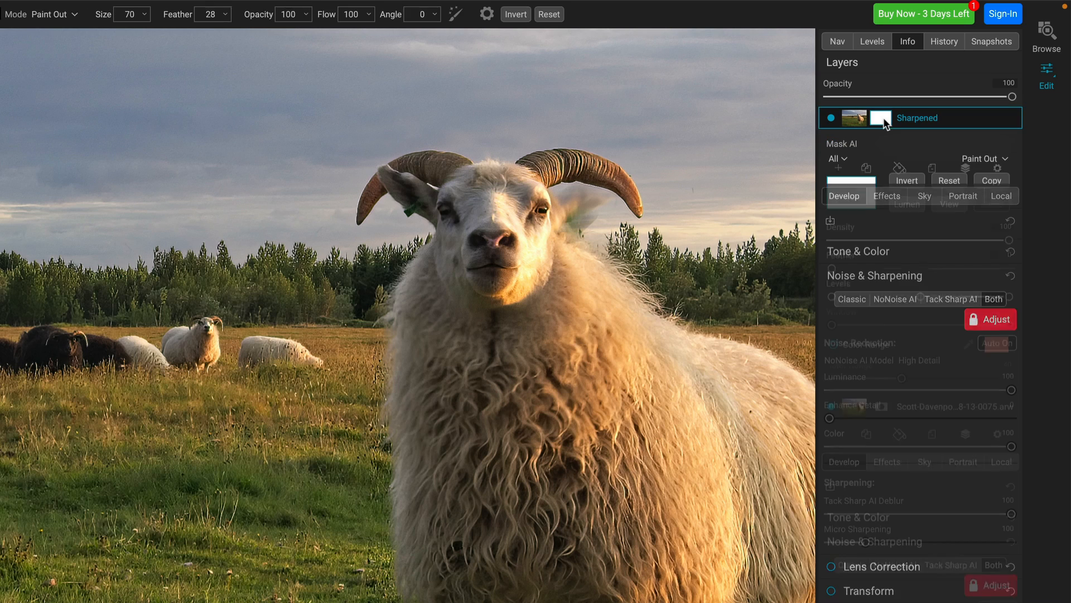
click(880, 117)
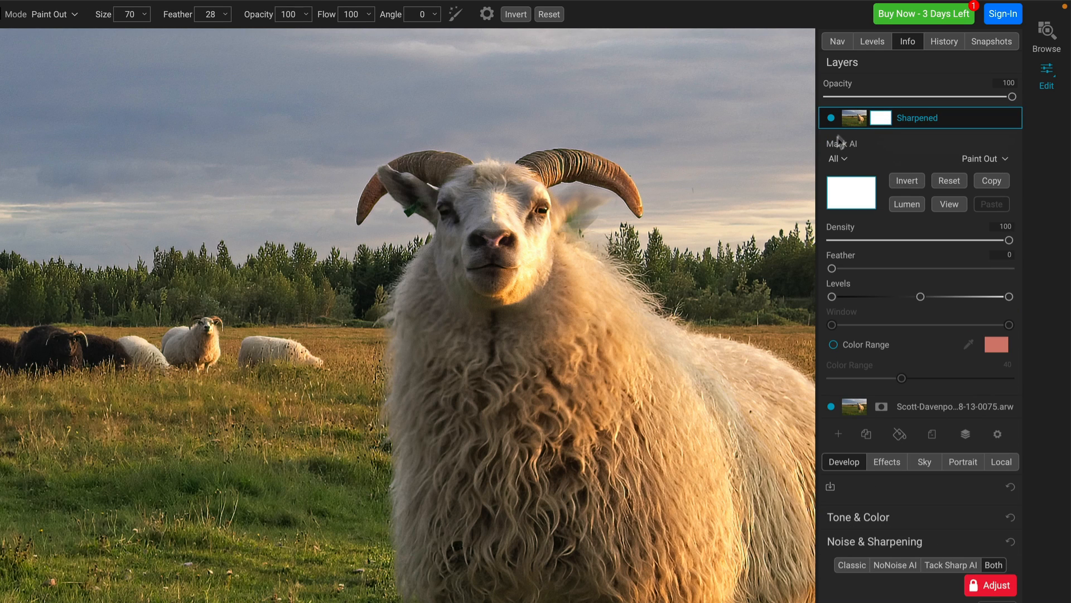
click(836, 158)
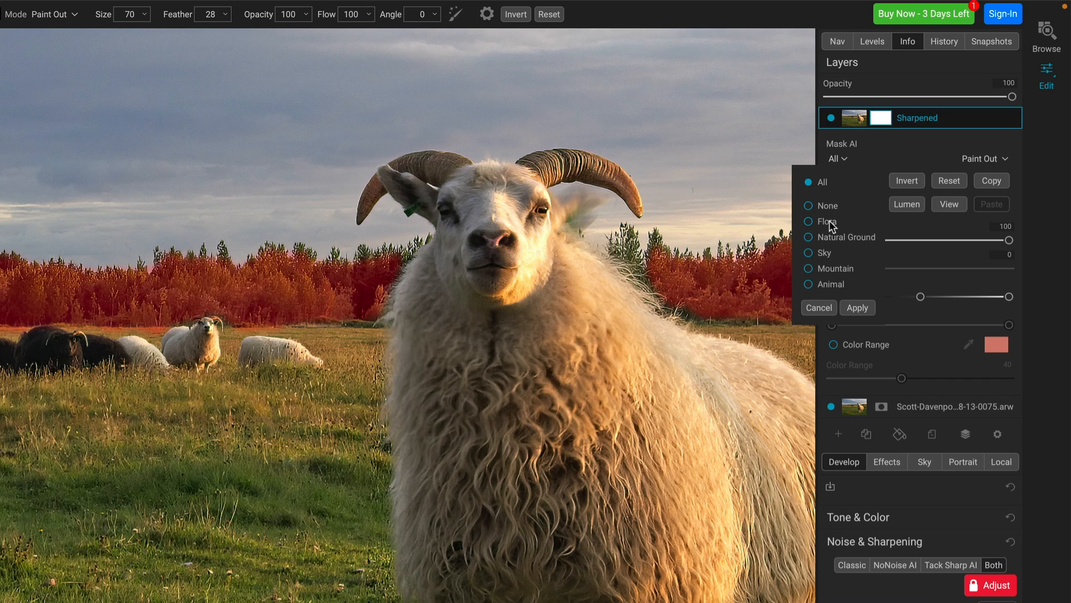
click(826, 221)
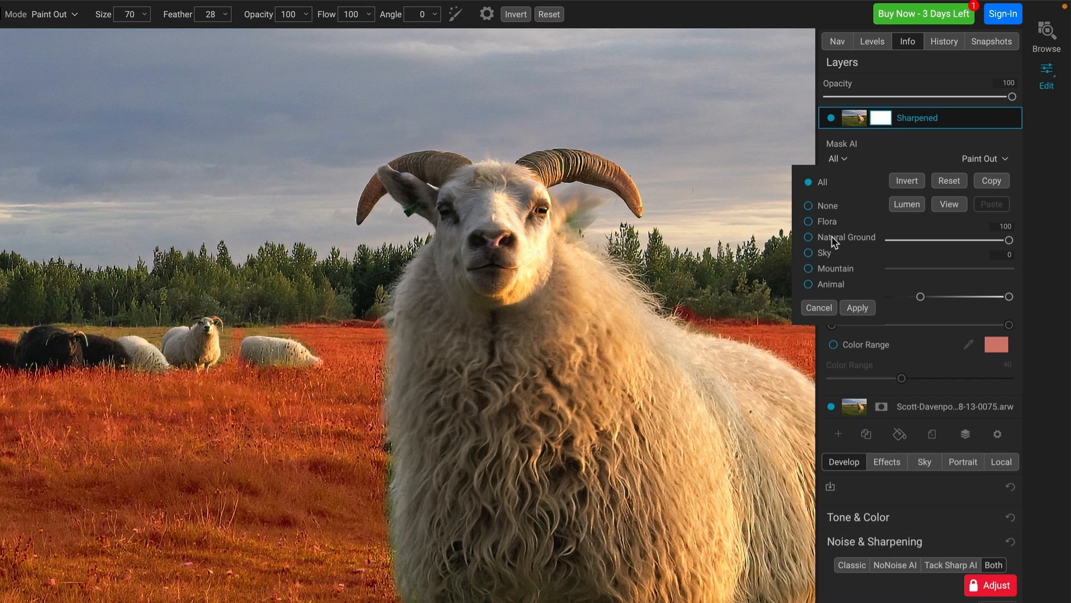
click(857, 308)
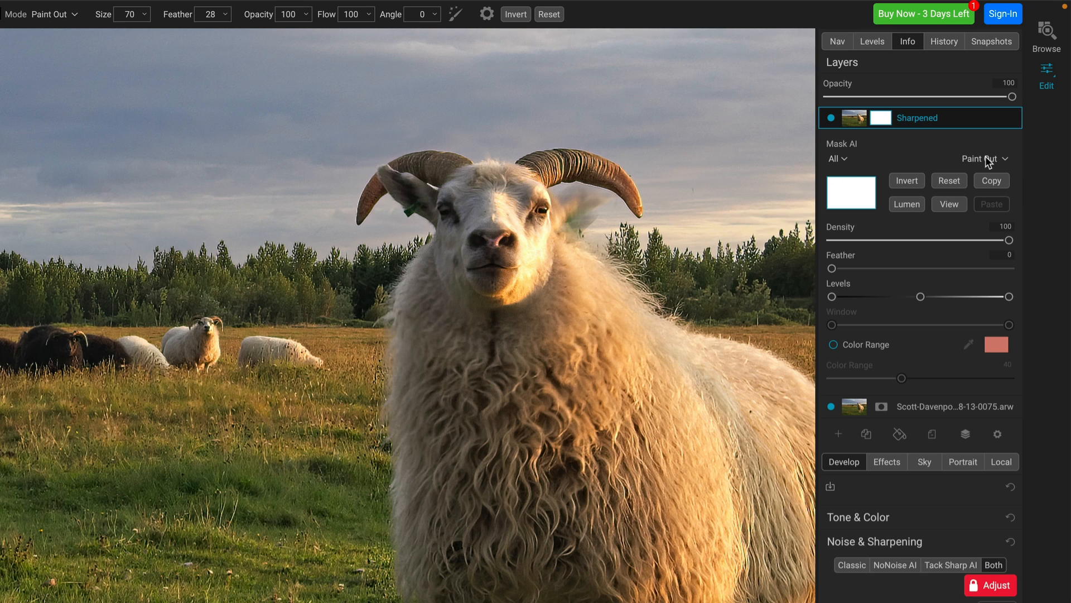
Paint flora and sky out of the Sharpened layer's mask and apply.
click(835, 158)
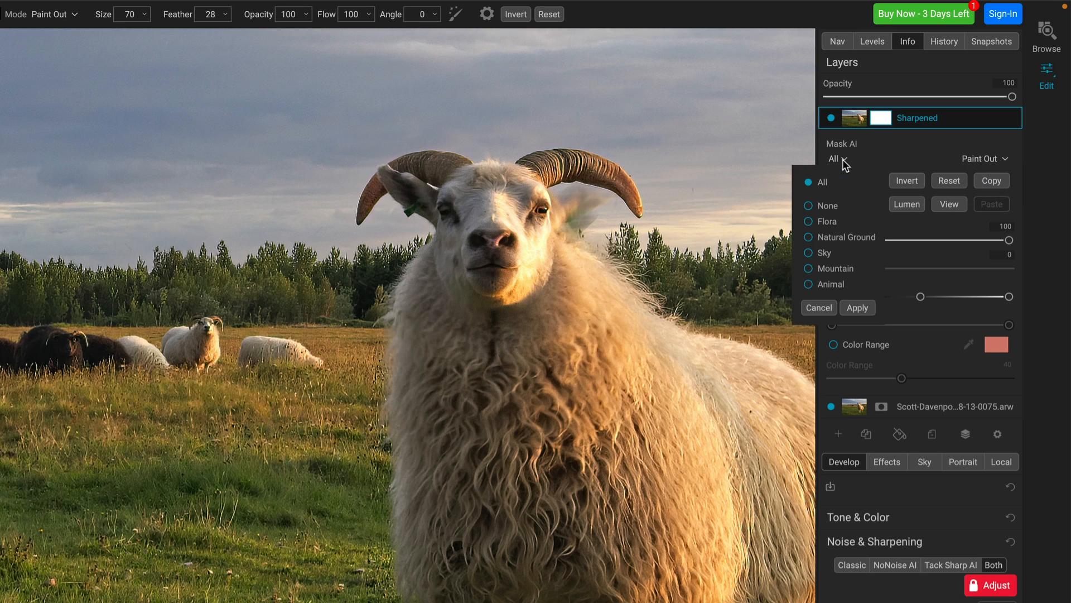
click(826, 221)
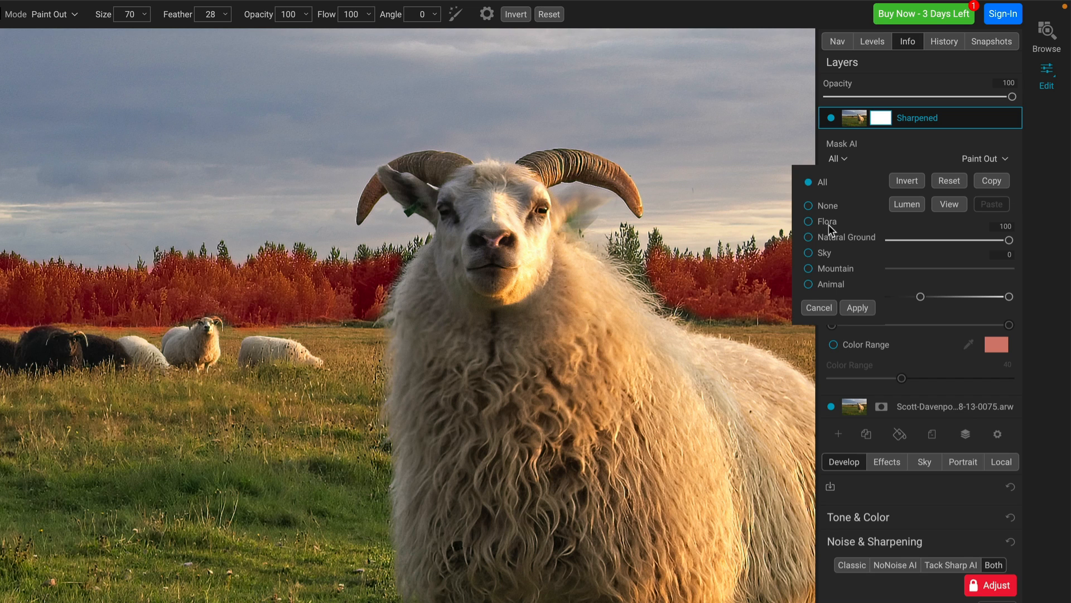
click(809, 221)
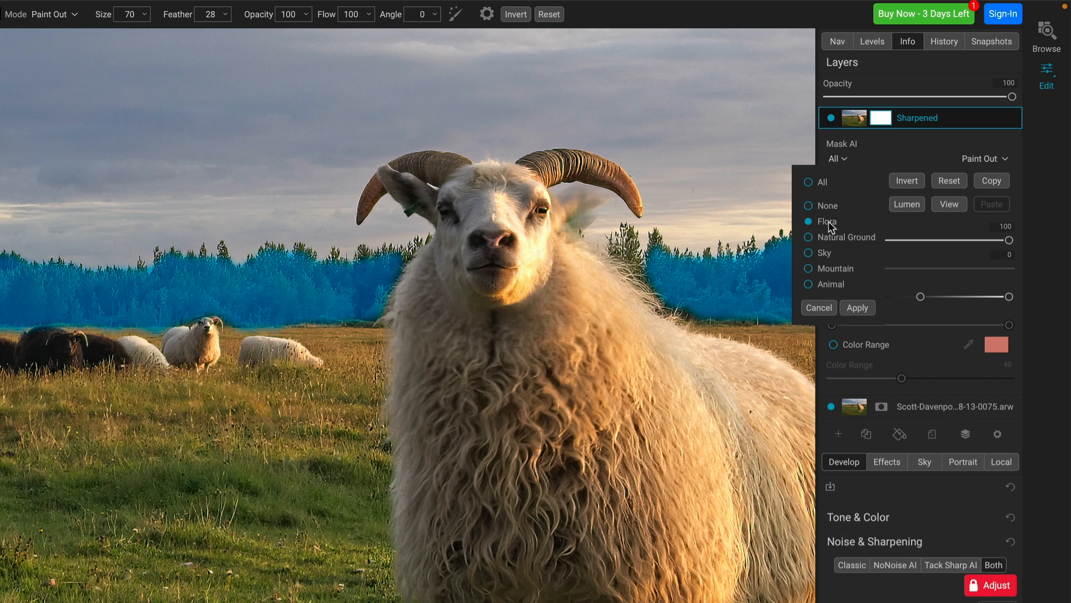
click(809, 253)
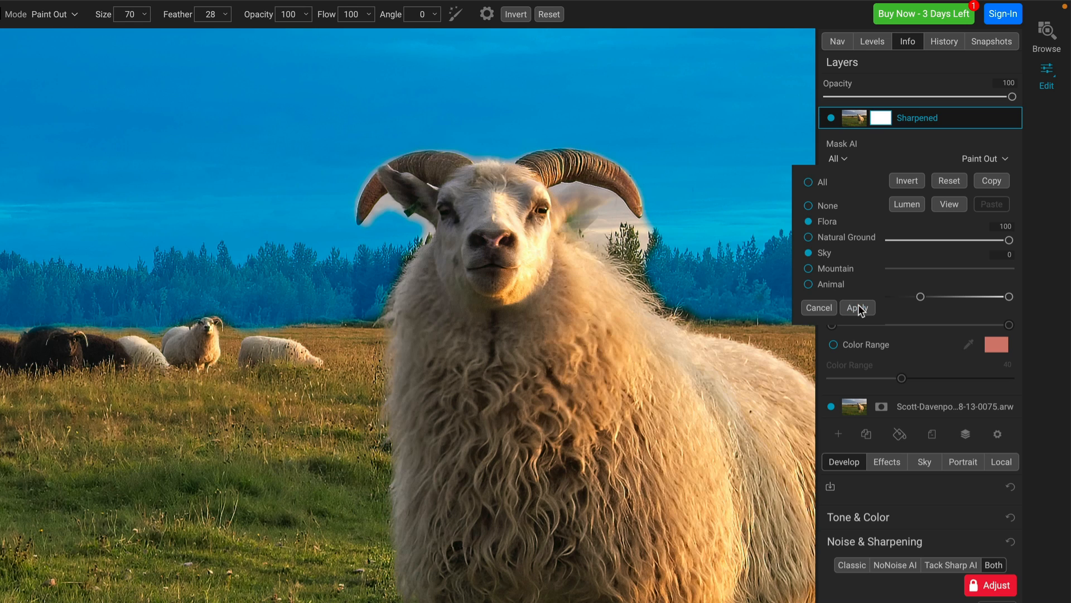
click(855, 308)
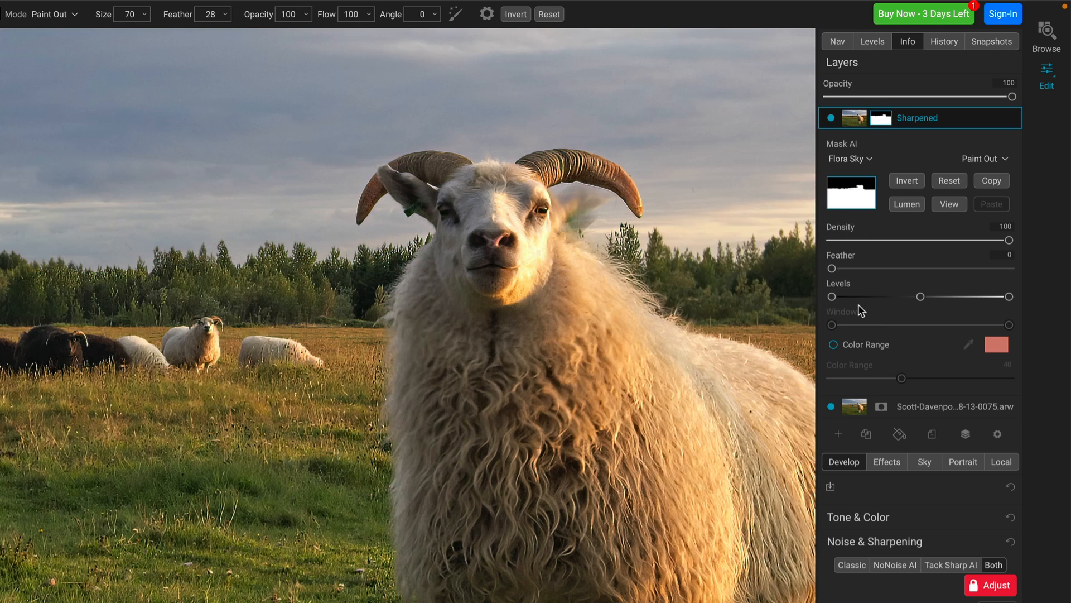
mouse_move(654, 242)
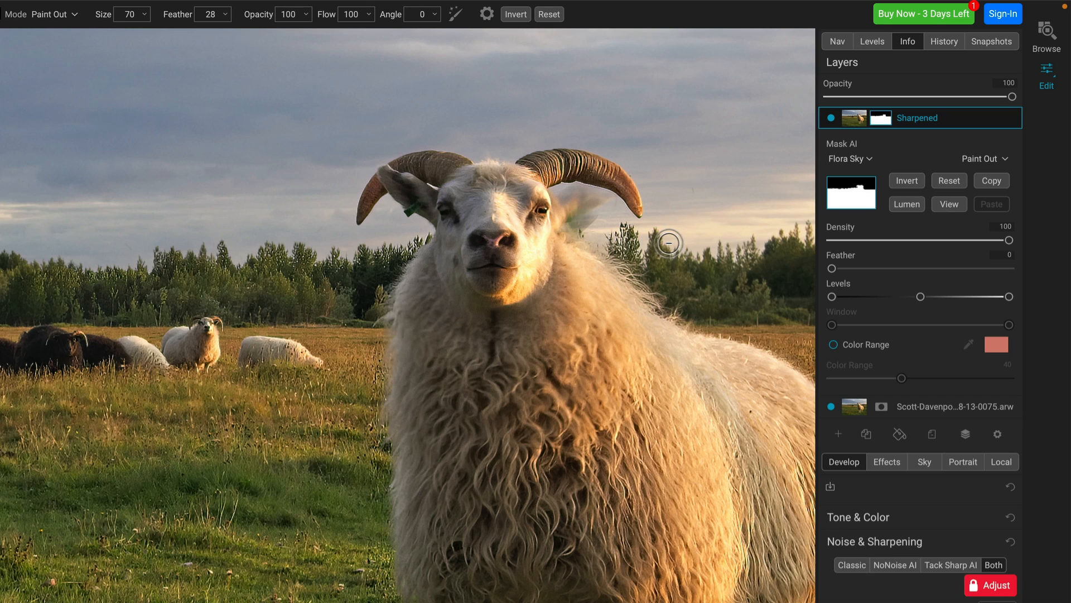
mouse_move(621, 231)
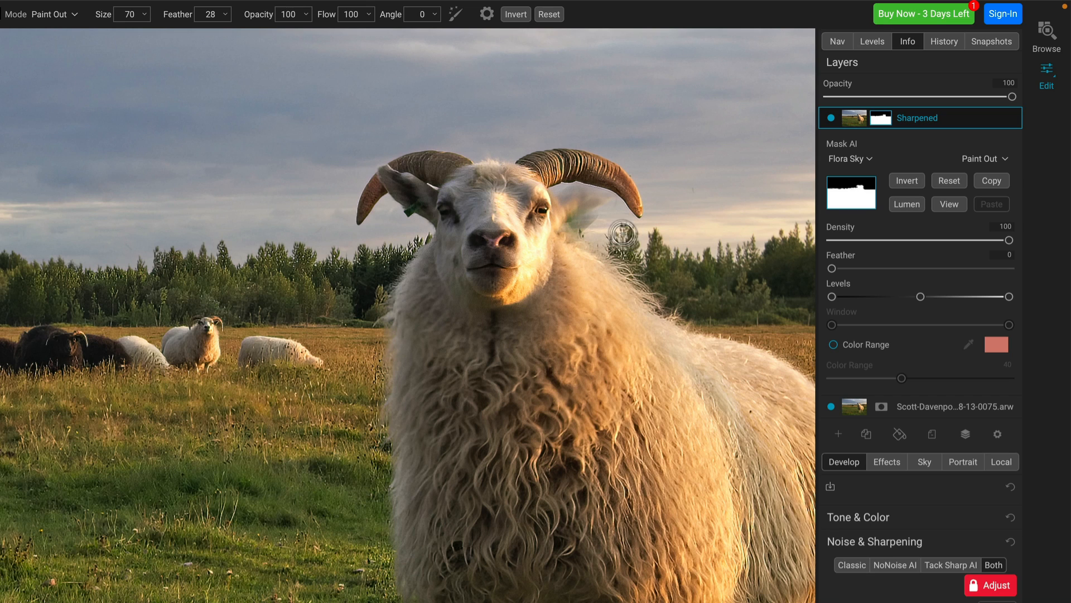
mouse_move(669, 267)
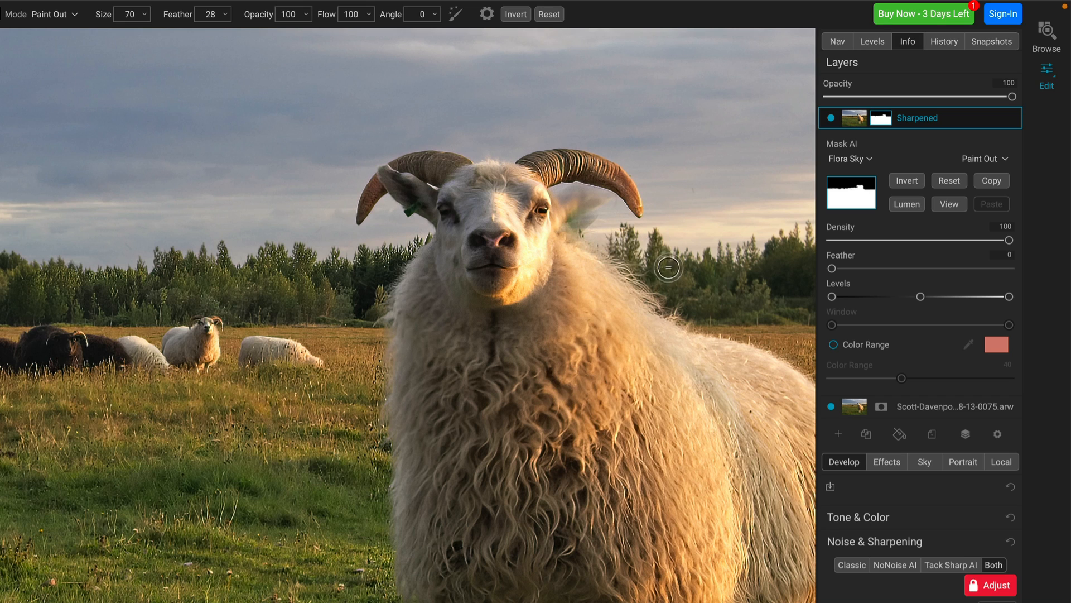